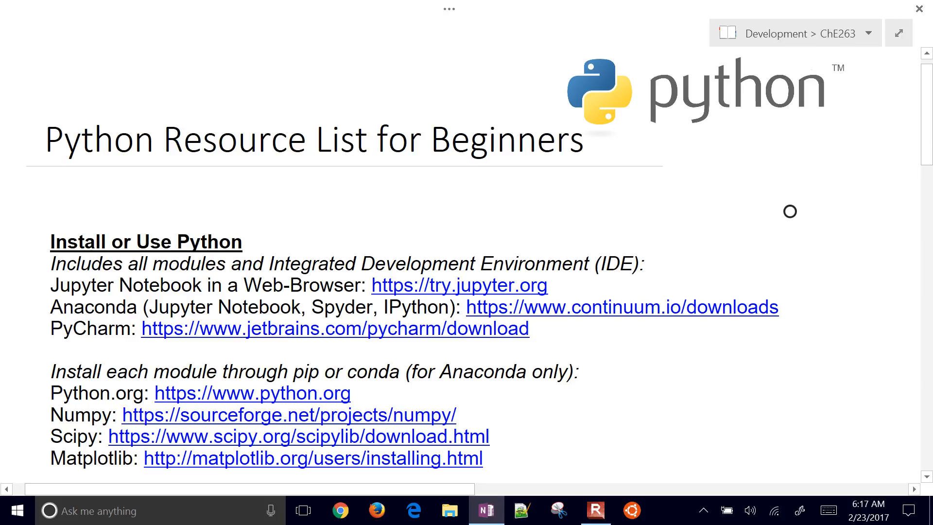
# Step: Mark the Install or Use Python section with a red bracket and a downward arrow
pyautogui.moveTo(33, 226); pyautogui.dragTo(56, 223)
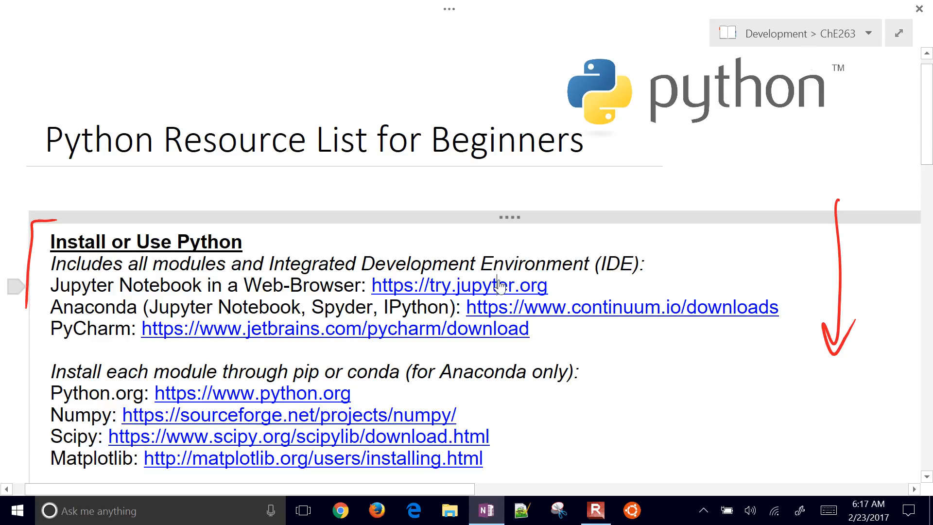
# Step: Launch the try.jupyter.org server from the notes and view the Welcome to Python notebook
pyautogui.click(458, 285)
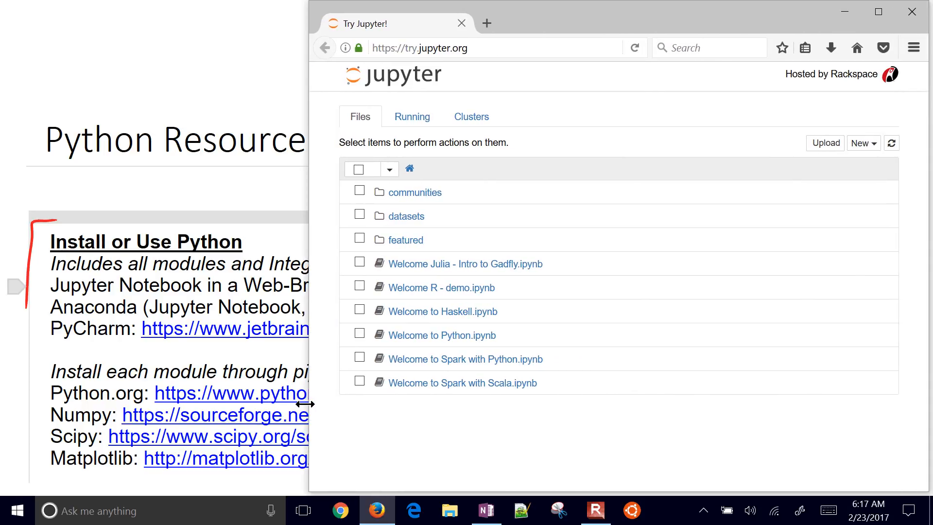
pyautogui.click(358, 335)
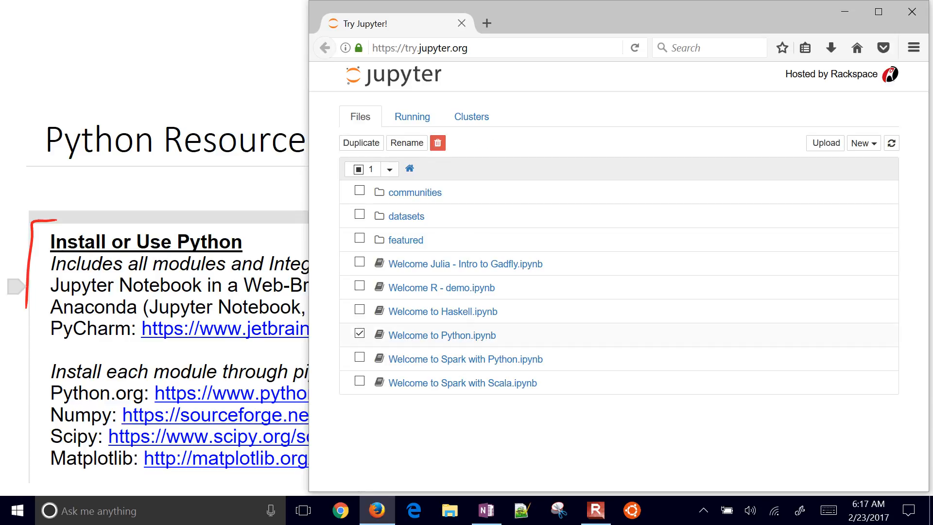
pyautogui.click(359, 334)
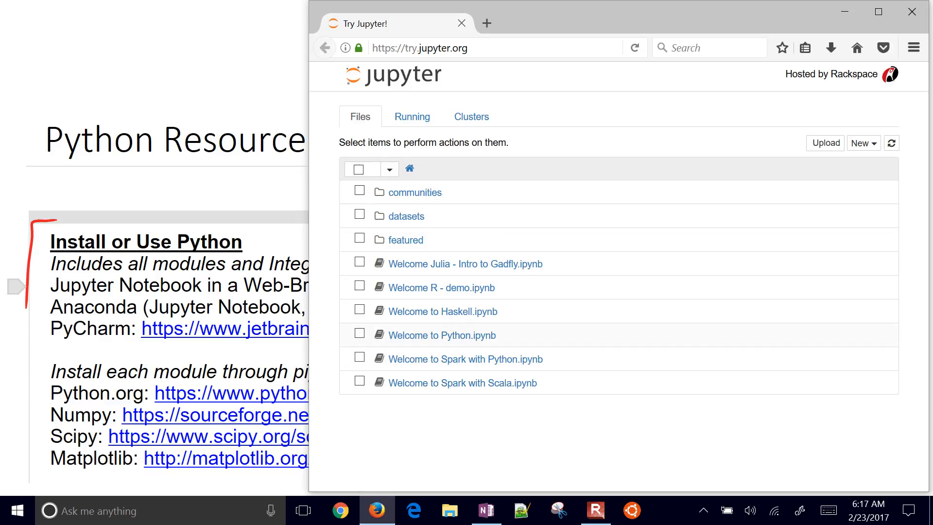
pyautogui.click(442, 335)
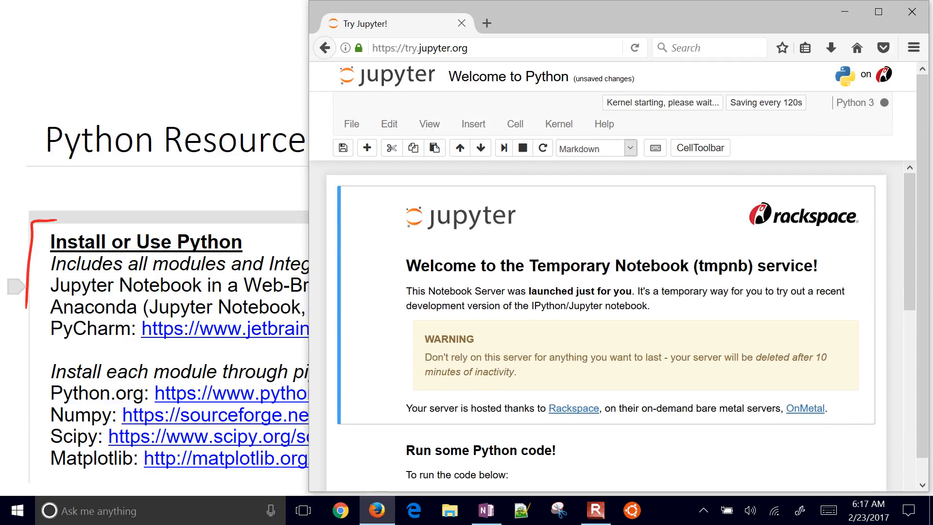
pyautogui.scroll(-3)
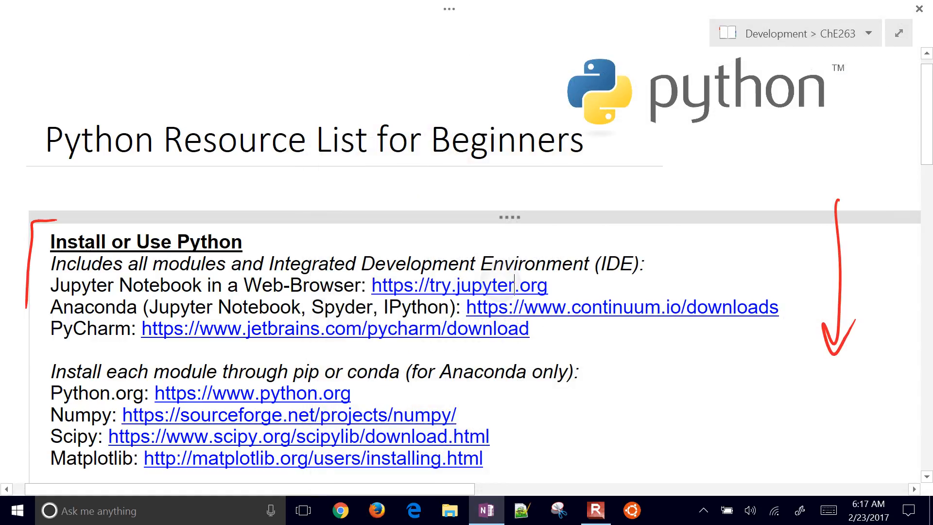
# Step: Return to the Jupyter file list and show the New menu of notebook kernels such as Python 3
pyautogui.click(459, 286)
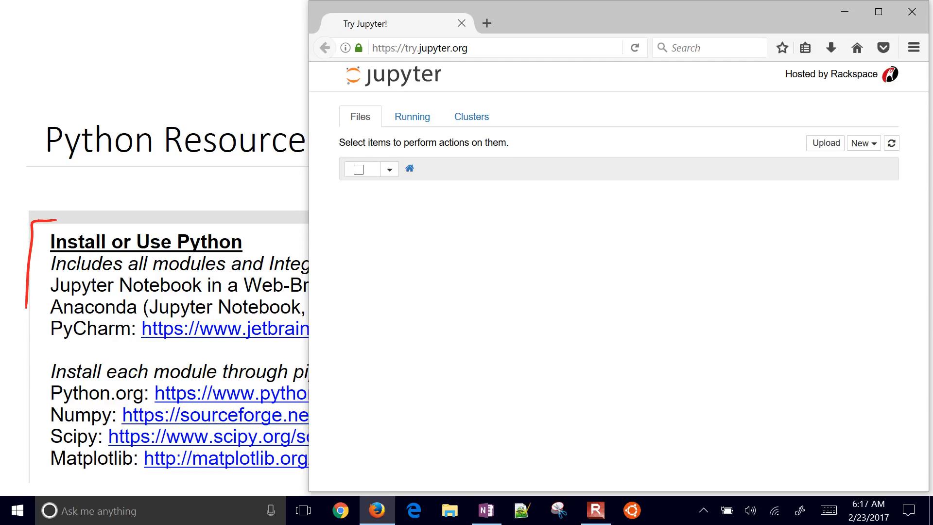
pyautogui.click(862, 143)
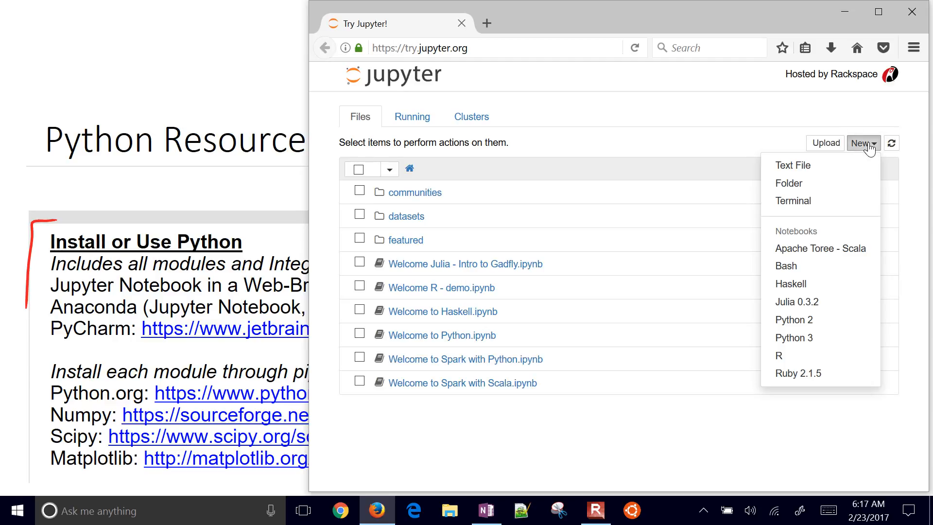
pyautogui.moveTo(821, 320)
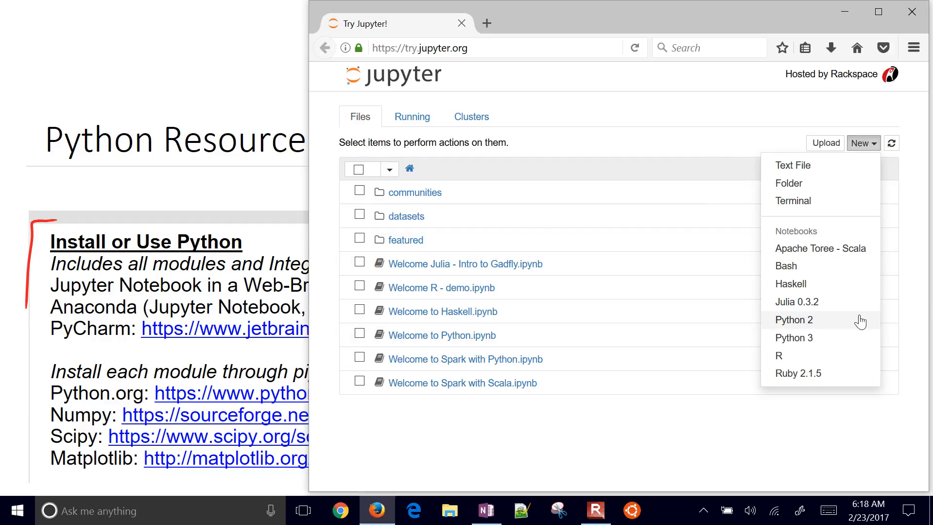
pyautogui.moveTo(793, 337)
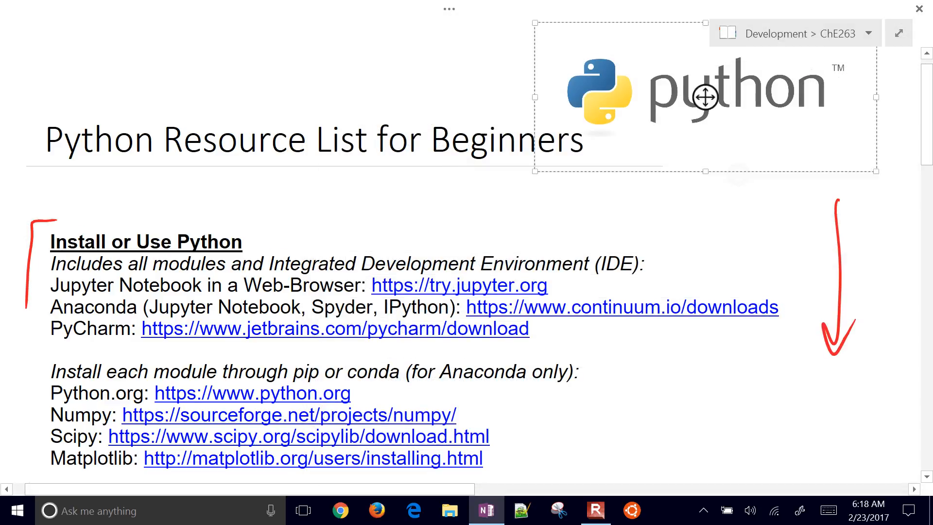
pyautogui.moveTo(842, 330)
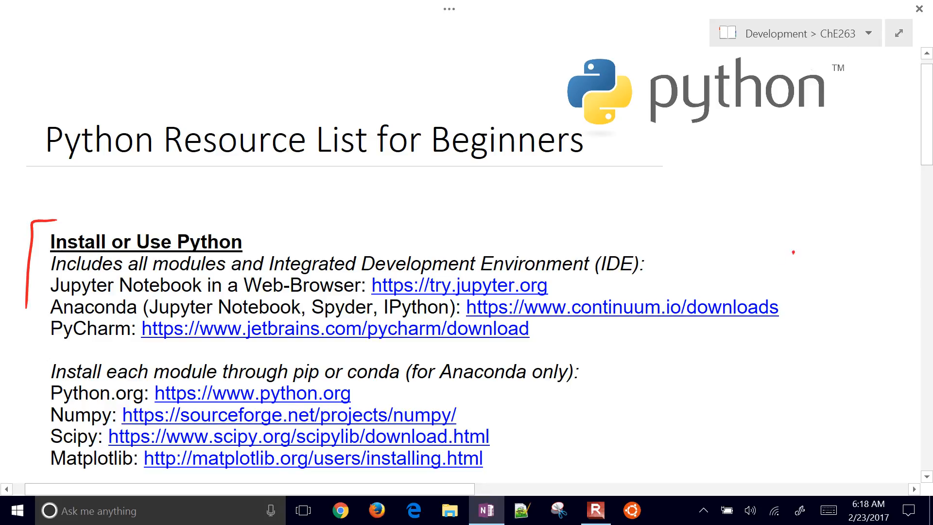
# Step: Arrow the Anaconda and install links, circle pip, then erase those marks and move down to Courses
pyautogui.moveTo(785, 256); pyautogui.dragTo(767, 297)
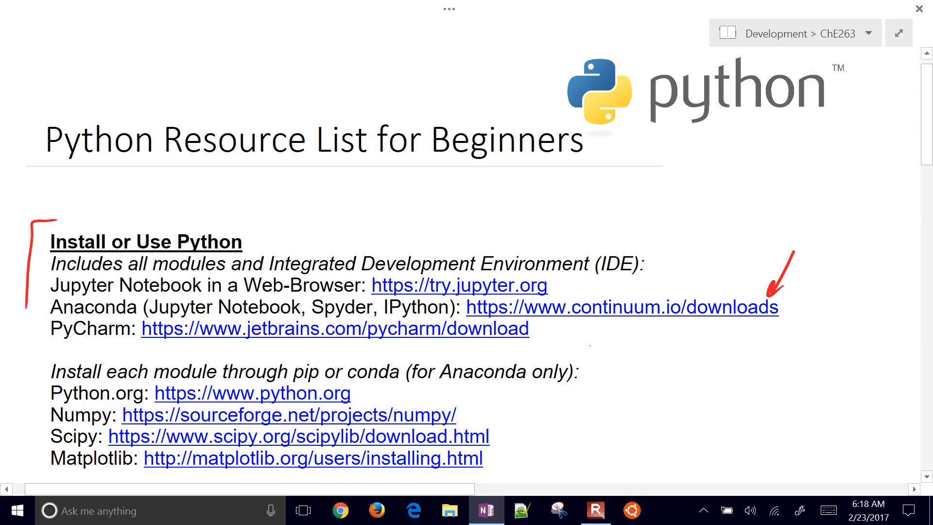
pyautogui.moveTo(601, 354); pyautogui.dragTo(541, 336)
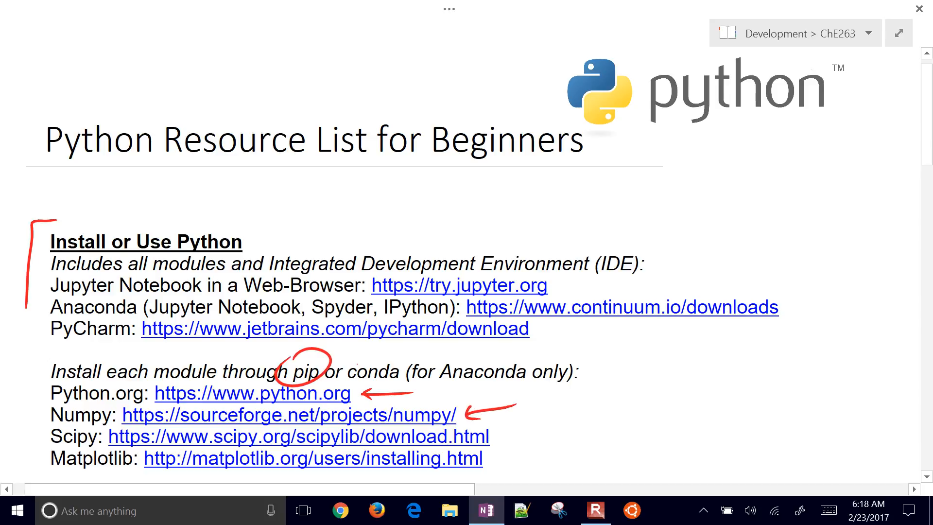
pyautogui.moveTo(345, 357); pyautogui.dragTo(398, 386)
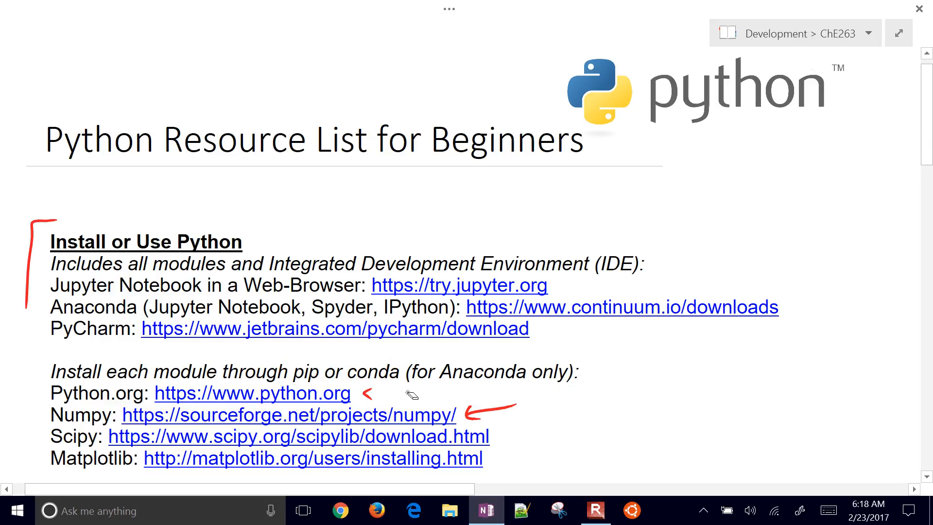
pyautogui.scroll(-3)
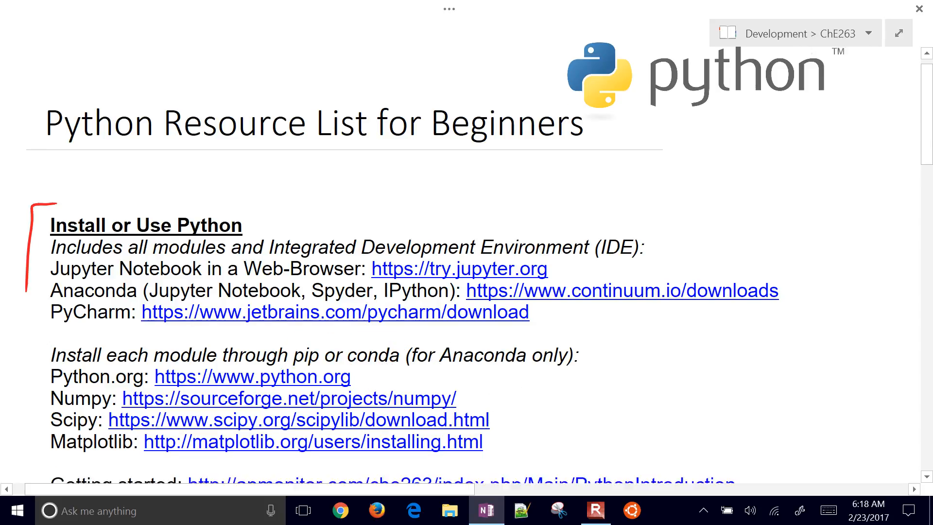
pyautogui.scroll(-3)
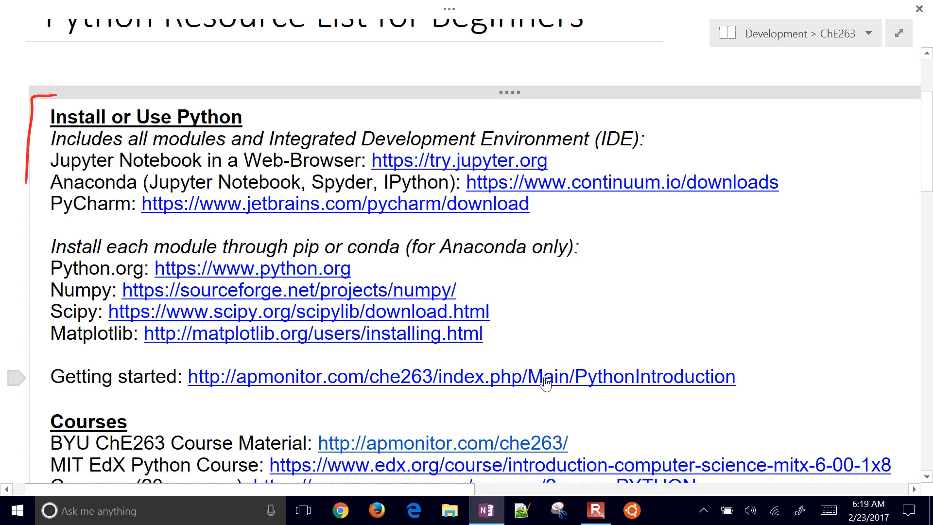
# Step: View the apmonitor Getting started page down to Option #1: Install Python
pyautogui.click(461, 376)
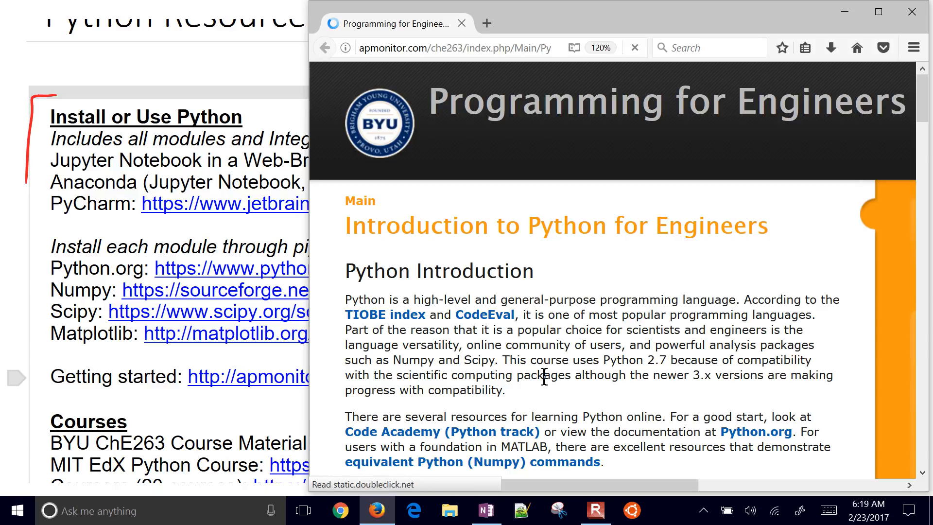
pyautogui.scroll(-3)
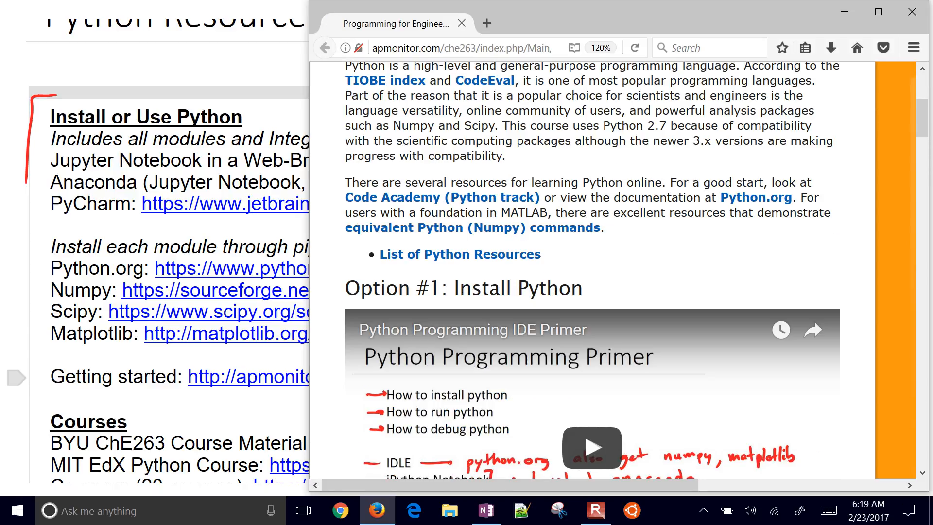
pyautogui.scroll(-3)
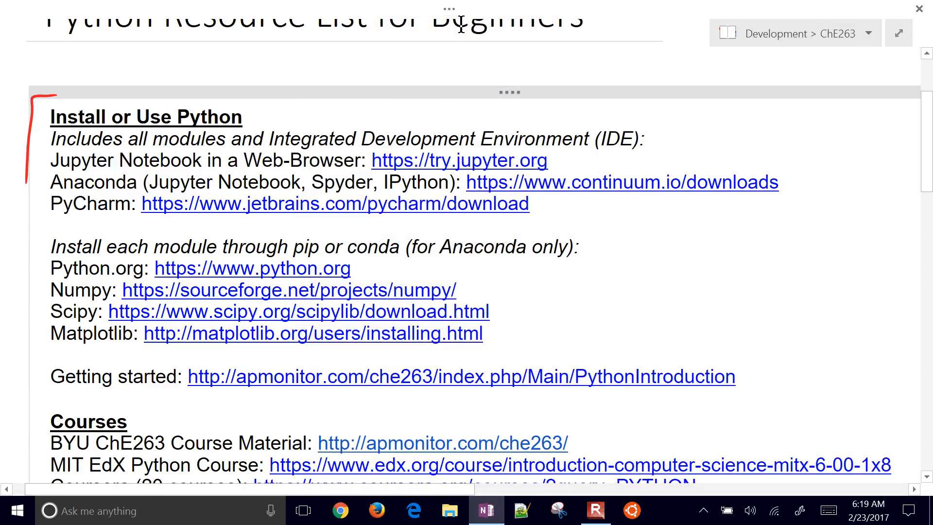
# Step: Bracket Courses in red, arrow the BYU ChE263 and Coursera links and underline MIT
pyautogui.scroll(-3)
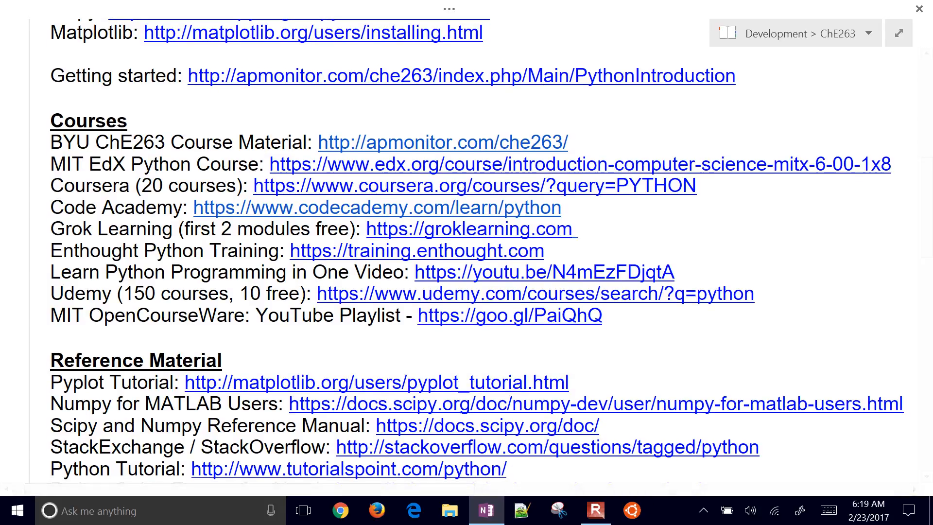
pyautogui.moveTo(29, 178); pyautogui.dragTo(63, 101)
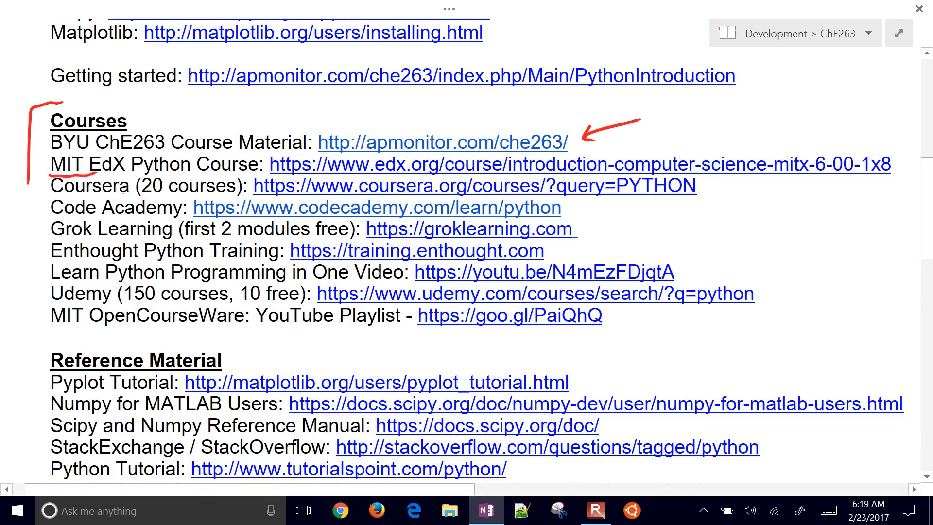
pyautogui.moveTo(762, 186); pyautogui.dragTo(713, 186)
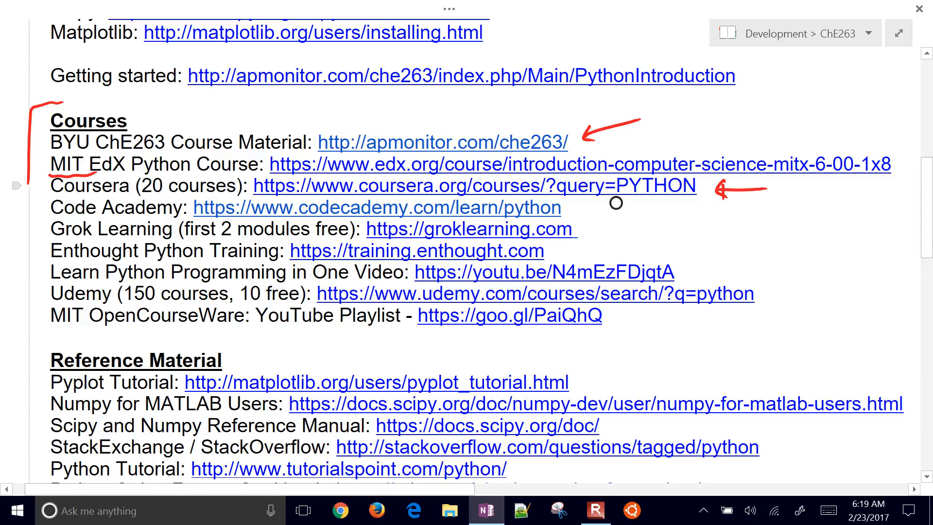
pyautogui.click(474, 185)
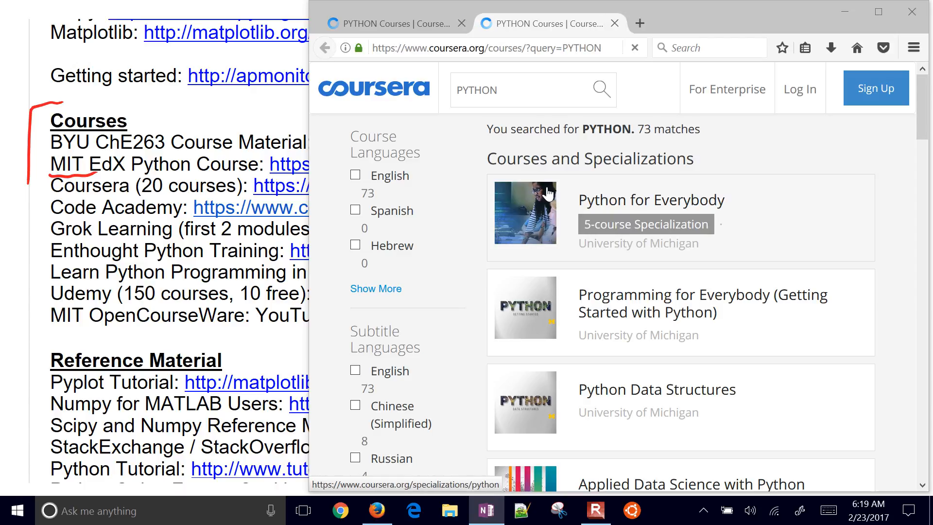
pyautogui.click(355, 370)
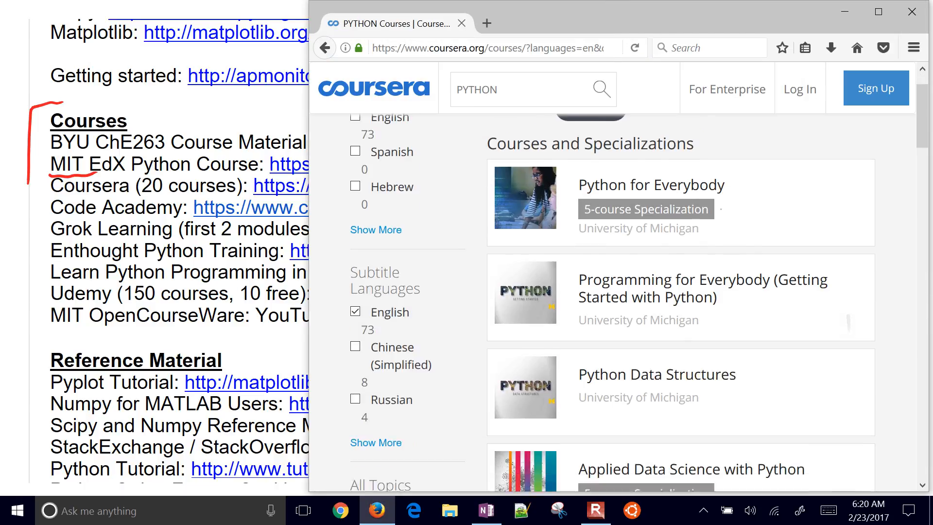
pyautogui.scroll(-3)
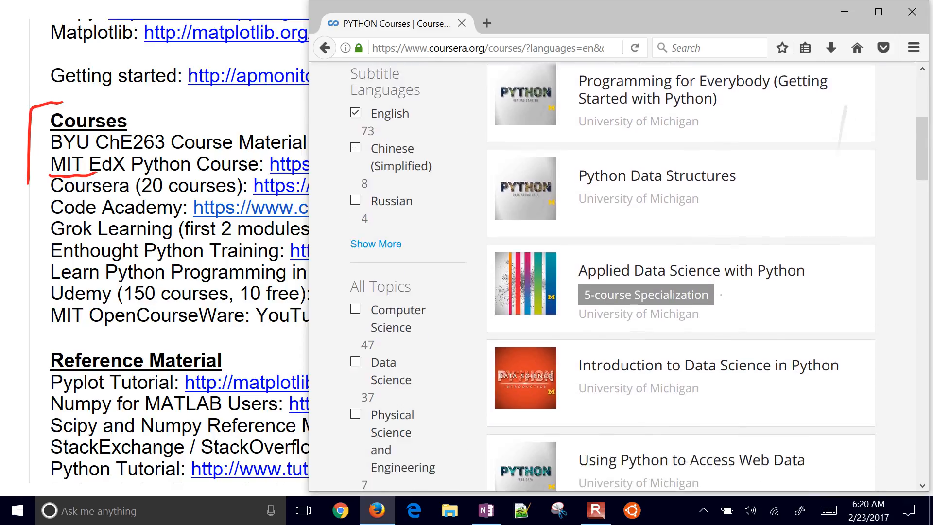
pyautogui.scroll(-3)
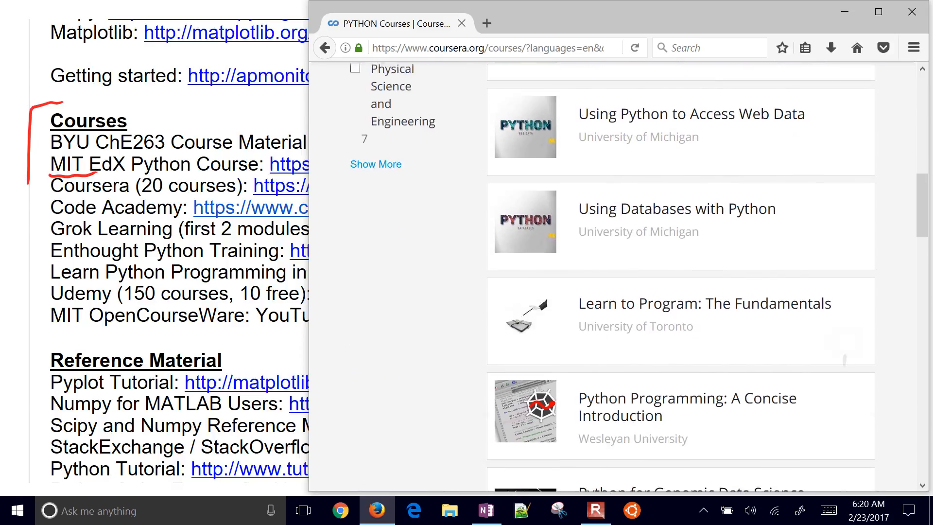
pyautogui.scroll(-3)
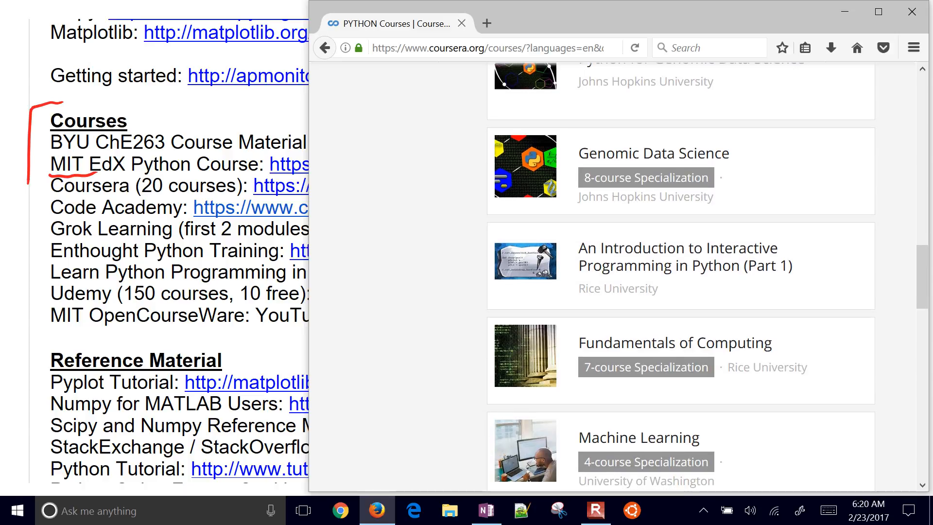
pyautogui.scroll(-3)
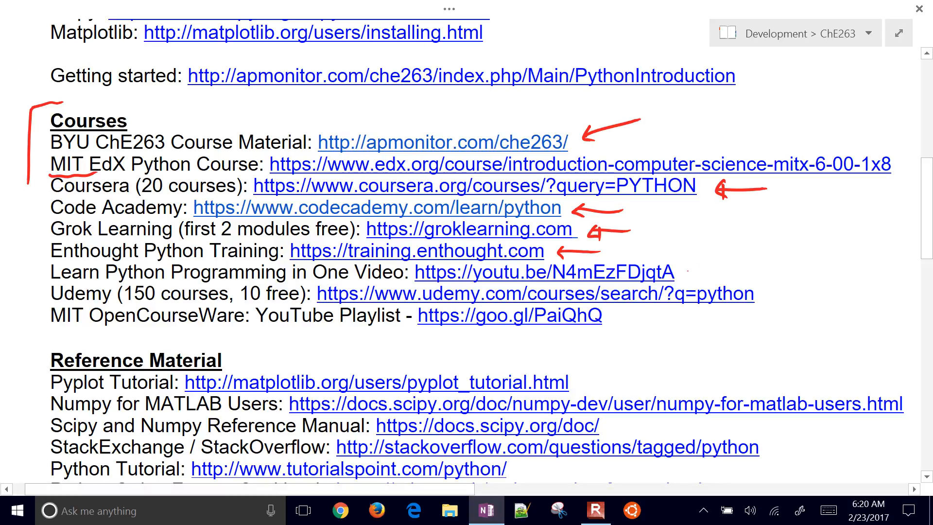
# Step: Arrow the One Video, Udemy and OpenCourseWare links and bracket Reference Material in red
pyautogui.moveTo(729, 257); pyautogui.dragTo(681, 274)
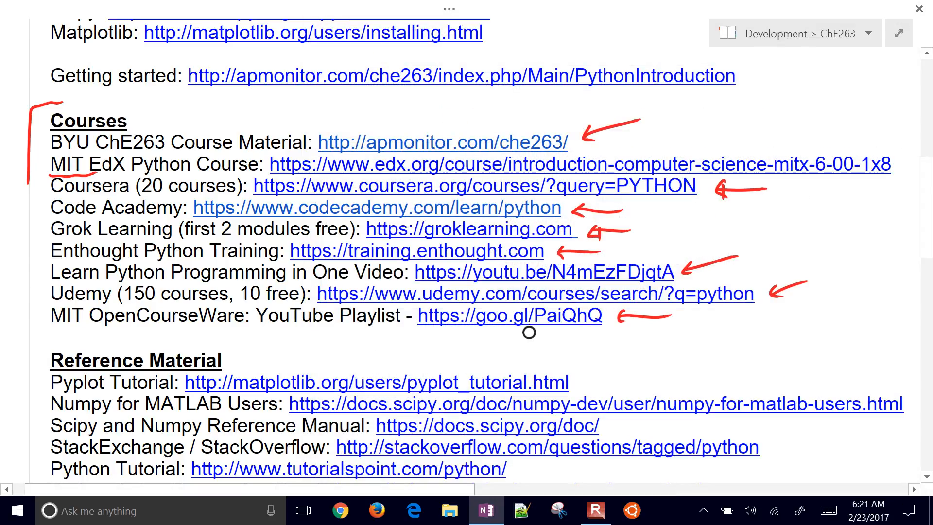
pyautogui.scroll(-3)
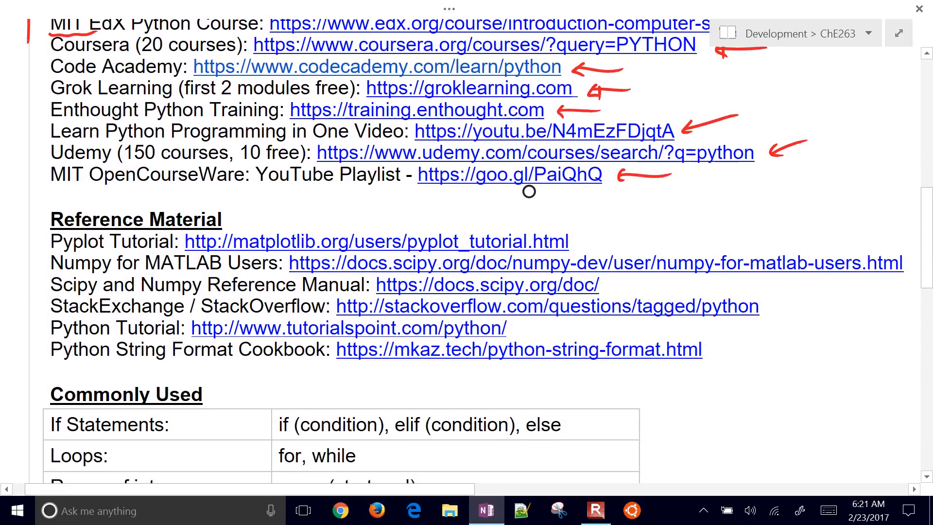
pyautogui.scroll(-3)
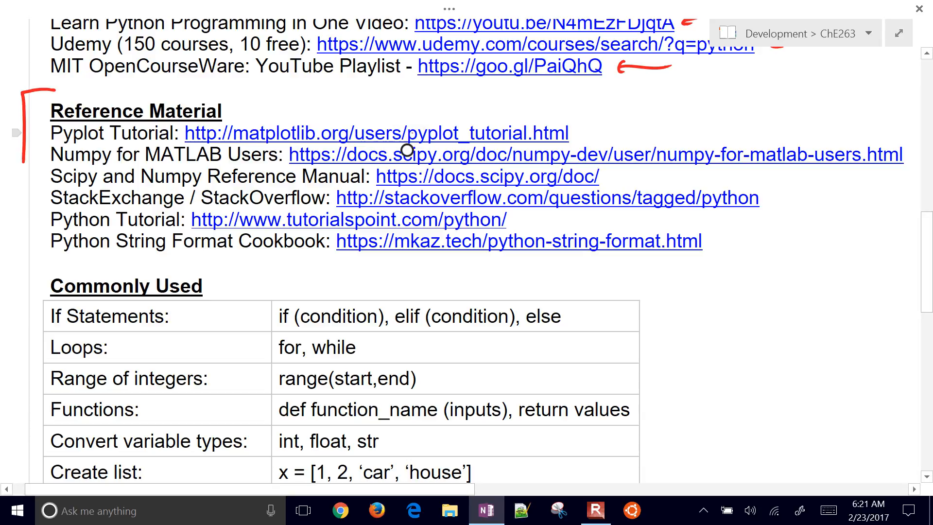
# Step: View the Matplotlib Pyplot tutorial through its line and red-dot plot examples
pyautogui.click(375, 132)
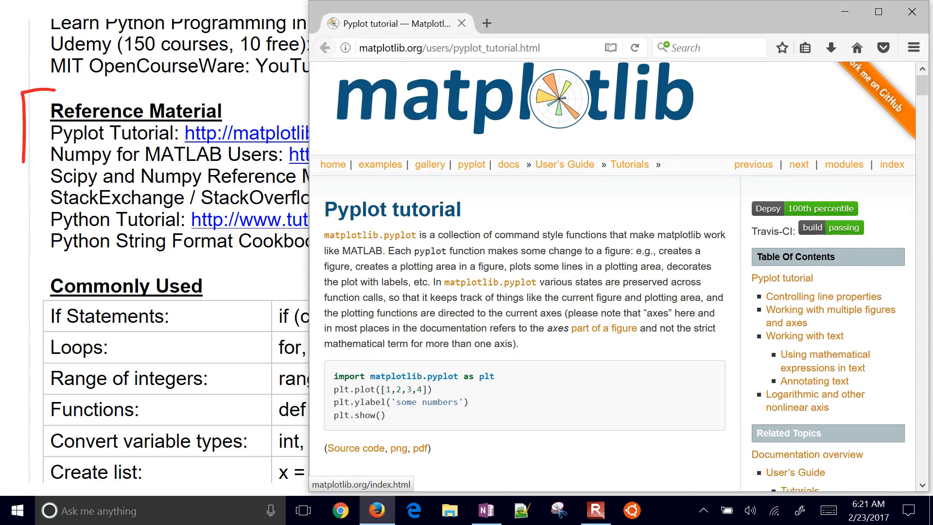
pyautogui.scroll(-3)
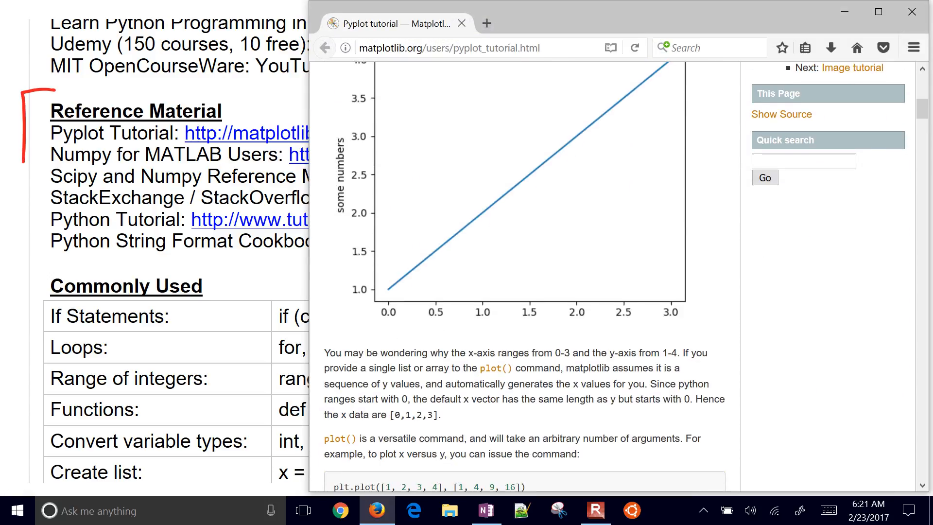
pyautogui.scroll(-3)
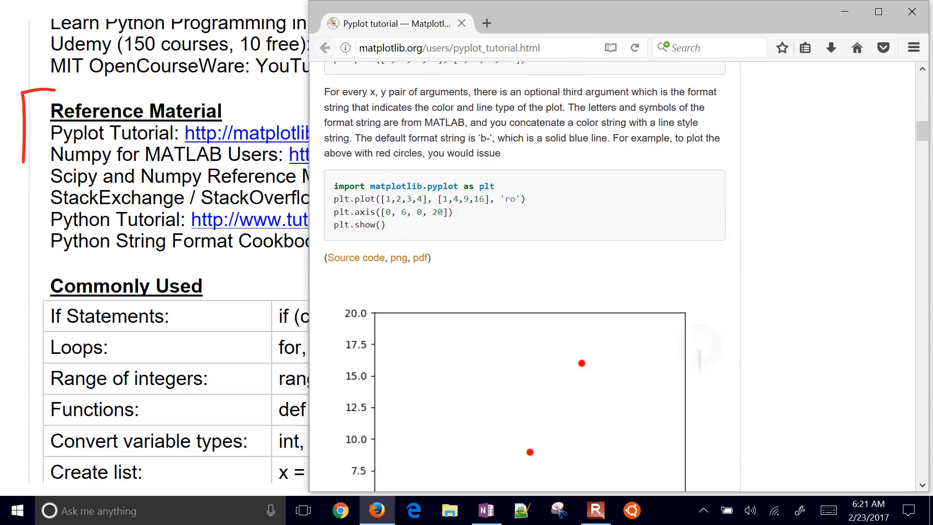
pyautogui.scroll(-3)
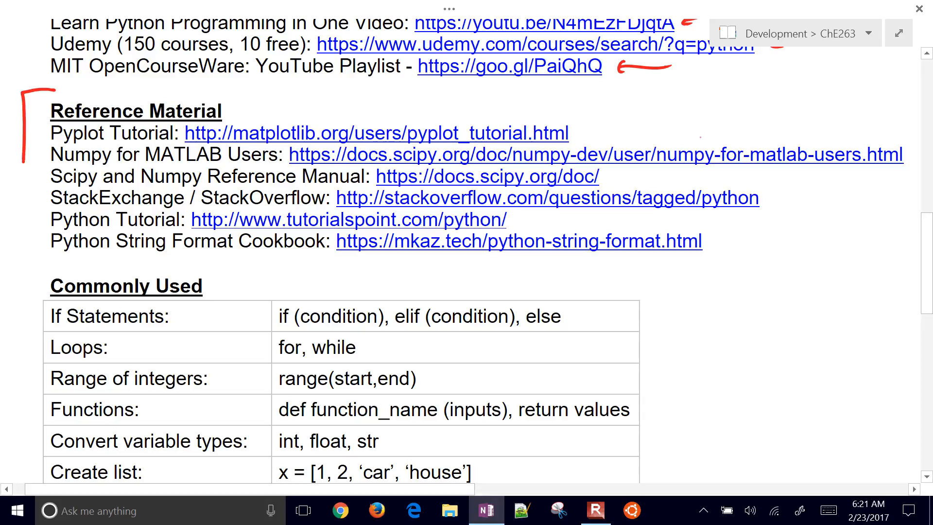
# Step: Arrow the Numpy for MATLAB, StackOverflow, Python Tutorial and String Format Cookbook links in red
pyautogui.moveTo(722, 109); pyautogui.dragTo(687, 153)
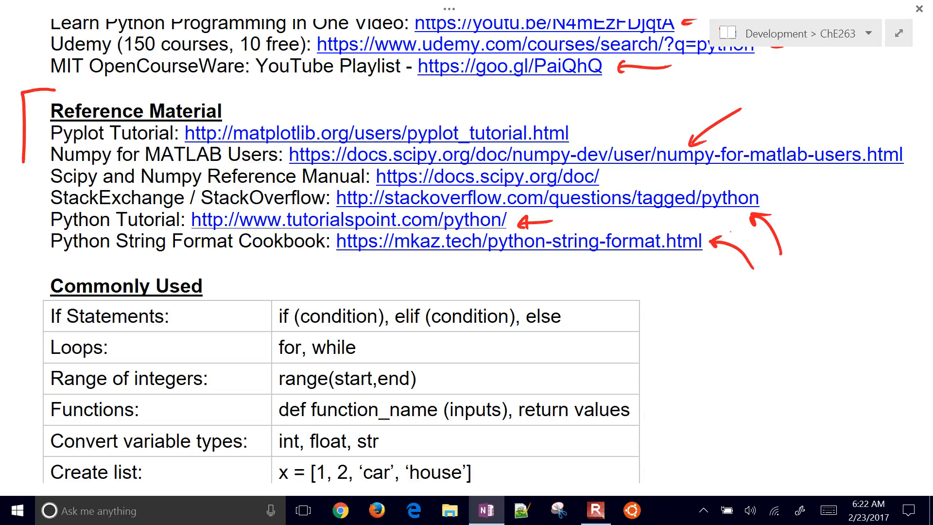
# Step: Circle the if, elif, else, for and while keywords in red
pyautogui.scroll(-3)
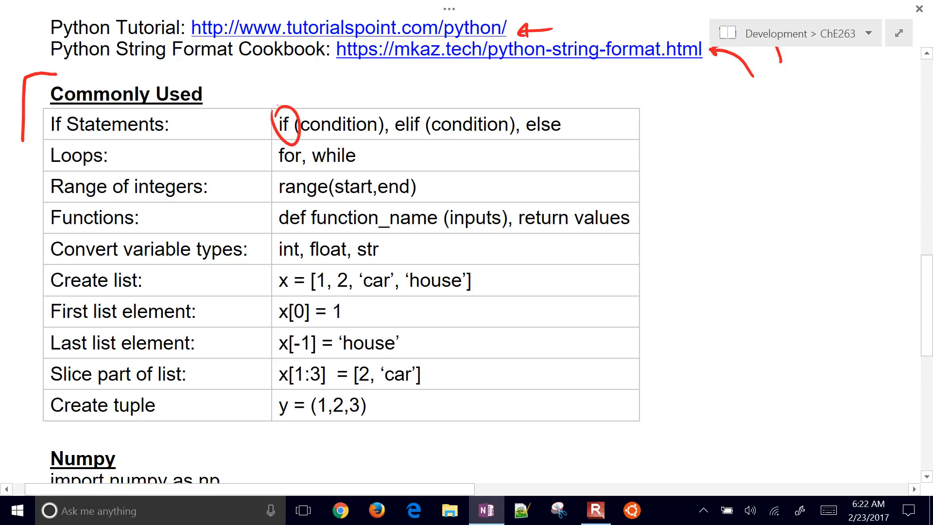
pyautogui.moveTo(393, 104); pyautogui.dragTo(428, 142)
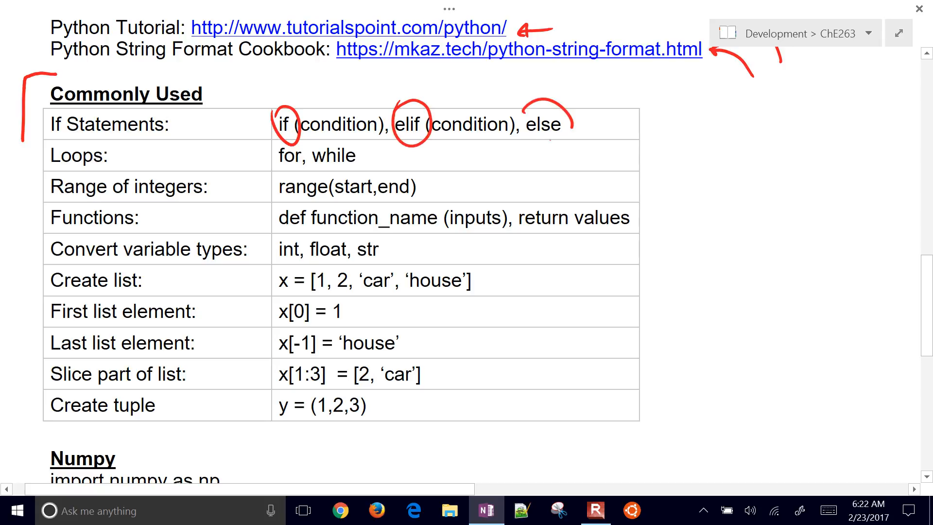
pyautogui.moveTo(524, 107); pyautogui.dragTo(571, 143)
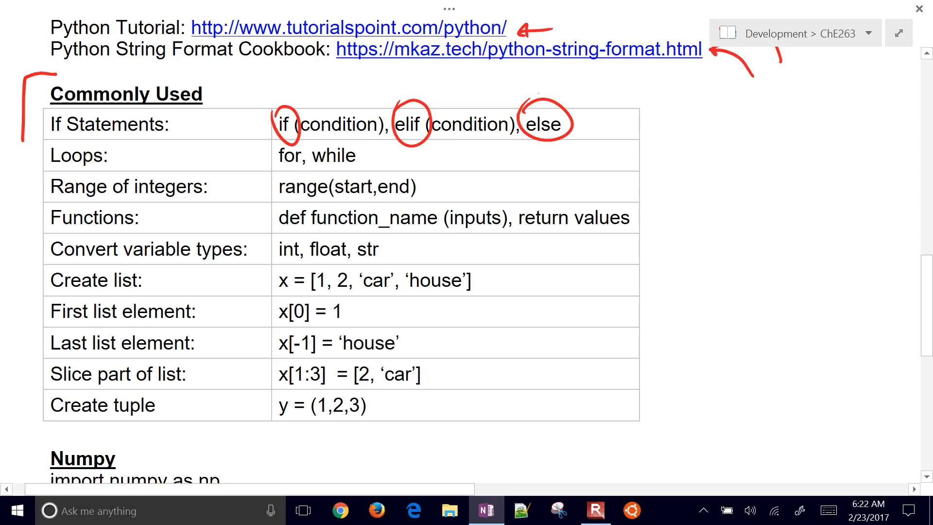
pyautogui.moveTo(276, 157); pyautogui.dragTo(366, 157)
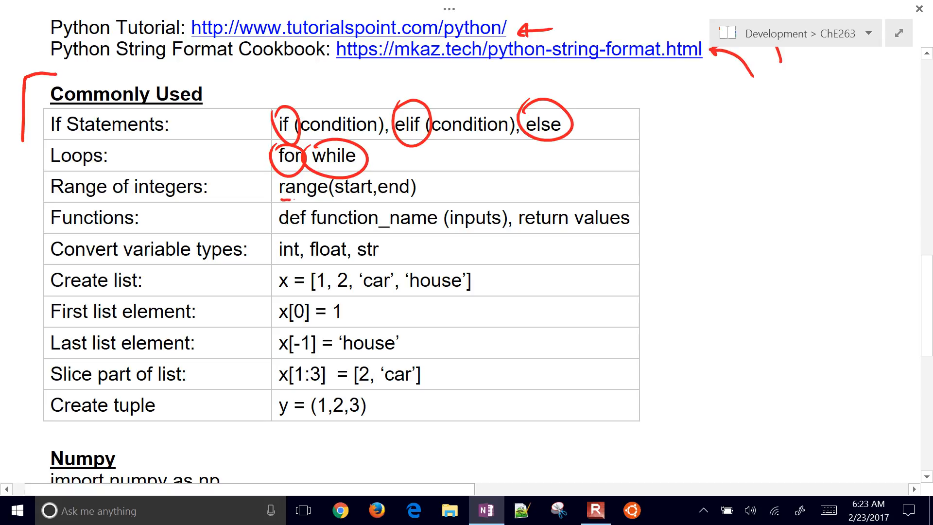
# Step: Underline range(start,end) and arrow the def (inputs) and return values rows
pyautogui.moveTo(280, 198); pyautogui.dragTo(413, 198)
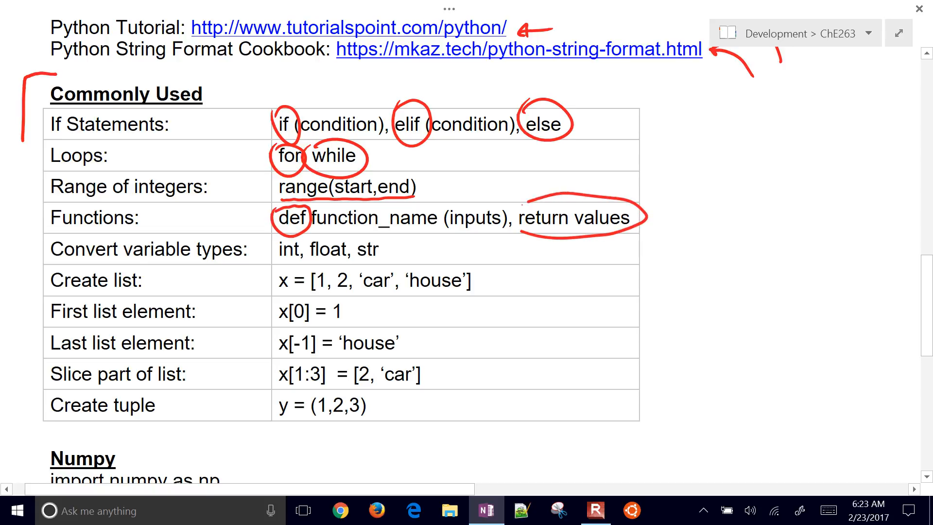
pyautogui.moveTo(496, 182); pyautogui.dragTo(479, 205)
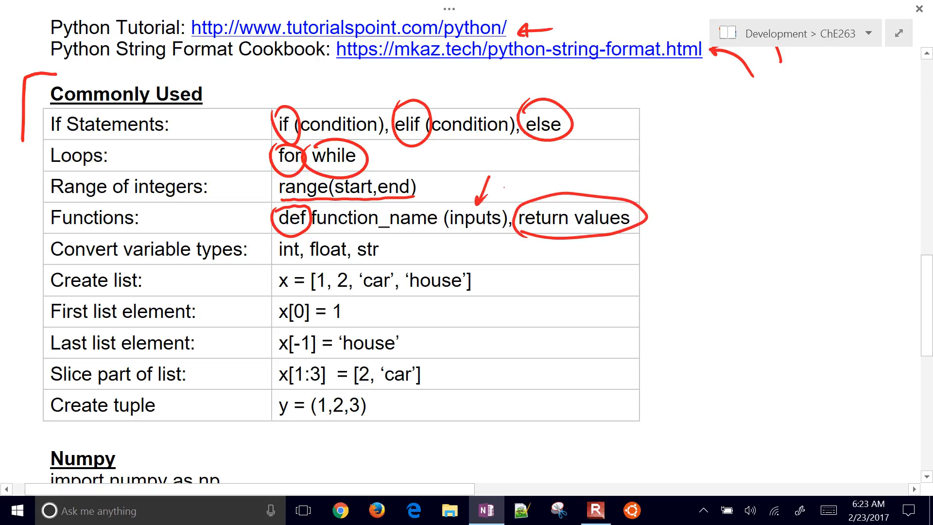
pyautogui.moveTo(601, 196); pyautogui.dragTo(639, 161)
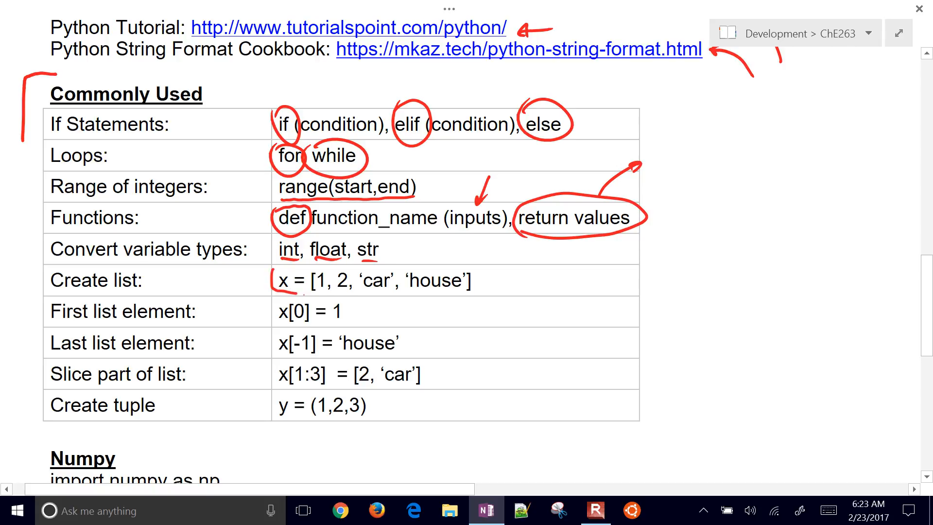
# Step: Underline the int, float and str conversions and arrow the first list element and 'house'
pyautogui.moveTo(277, 279); pyautogui.dragTo(473, 280)
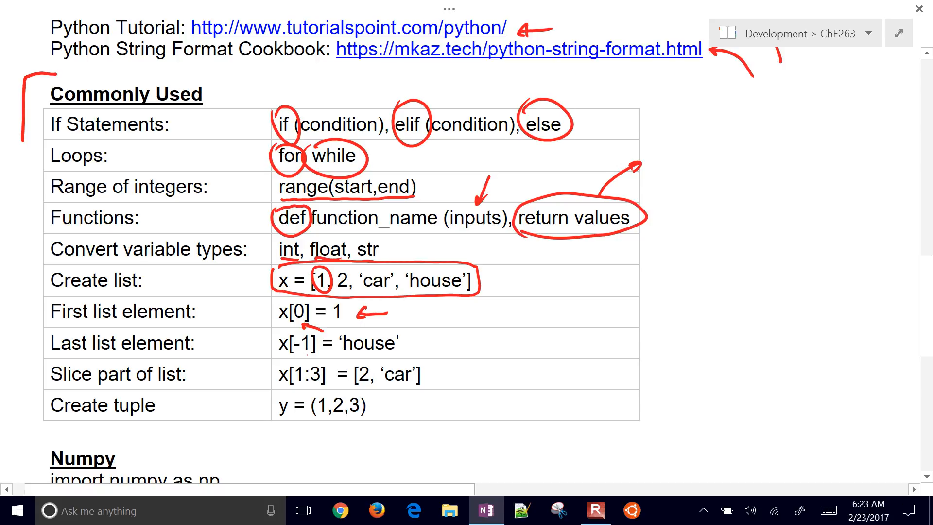
pyautogui.moveTo(291, 333); pyautogui.dragTo(315, 354)
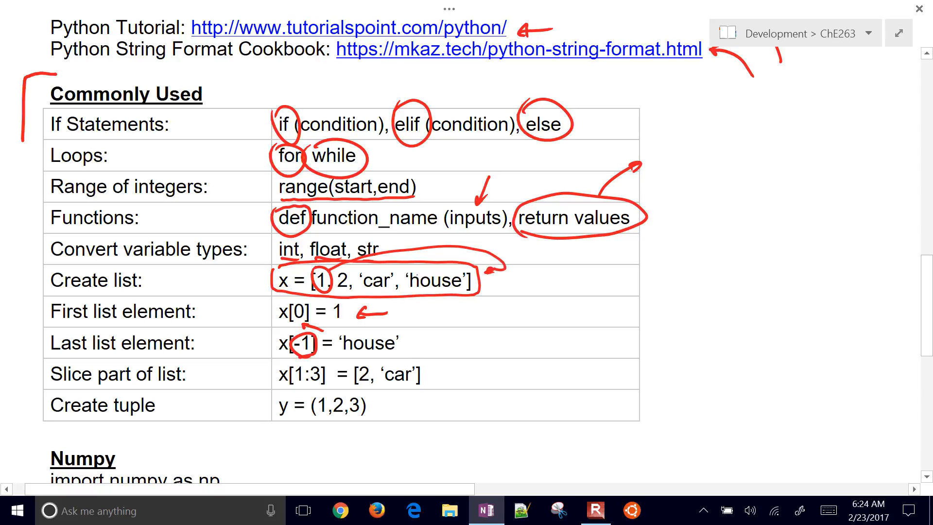
pyautogui.moveTo(444, 326); pyautogui.dragTo(442, 303)
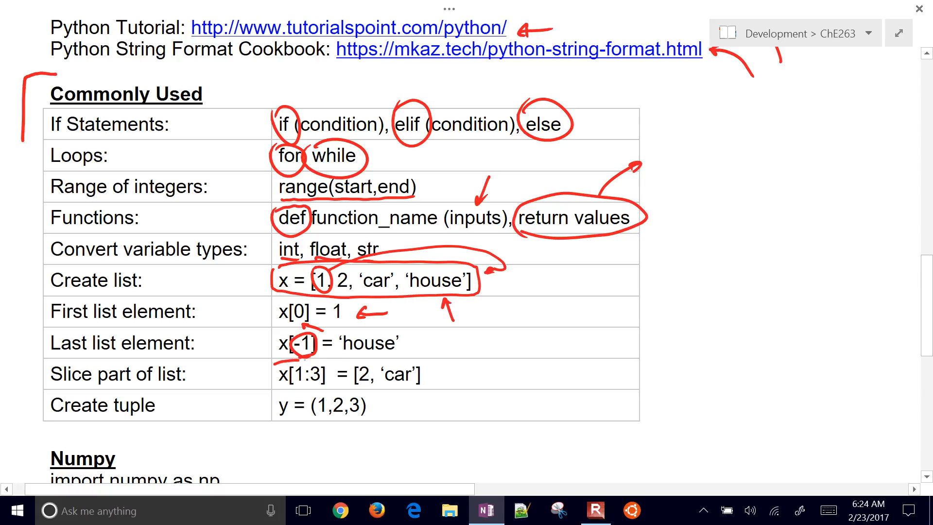
# Step: Circle 2 and 'car' and the slice x[1:3], and arrow the tuple y = (1,2,3)
pyautogui.moveTo(273, 369); pyautogui.dragTo(464, 372)
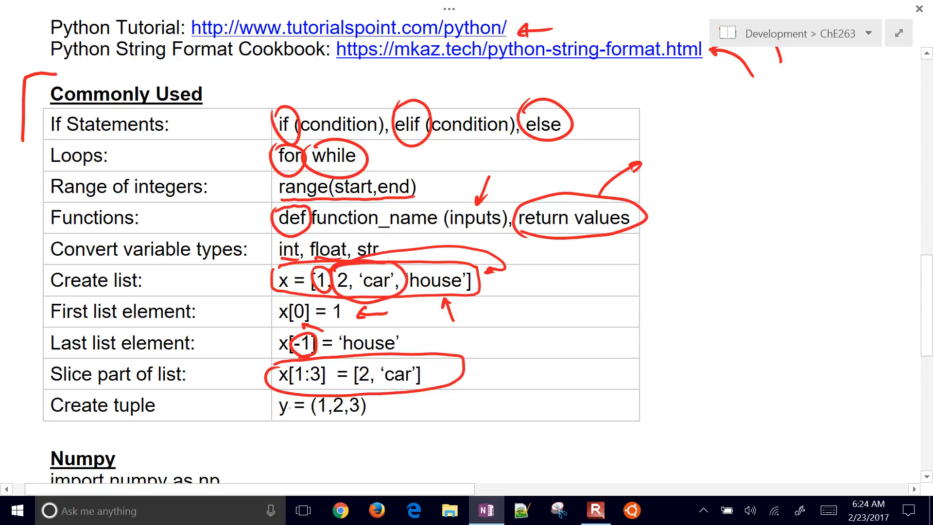
pyautogui.moveTo(274, 421); pyautogui.dragTo(381, 423)
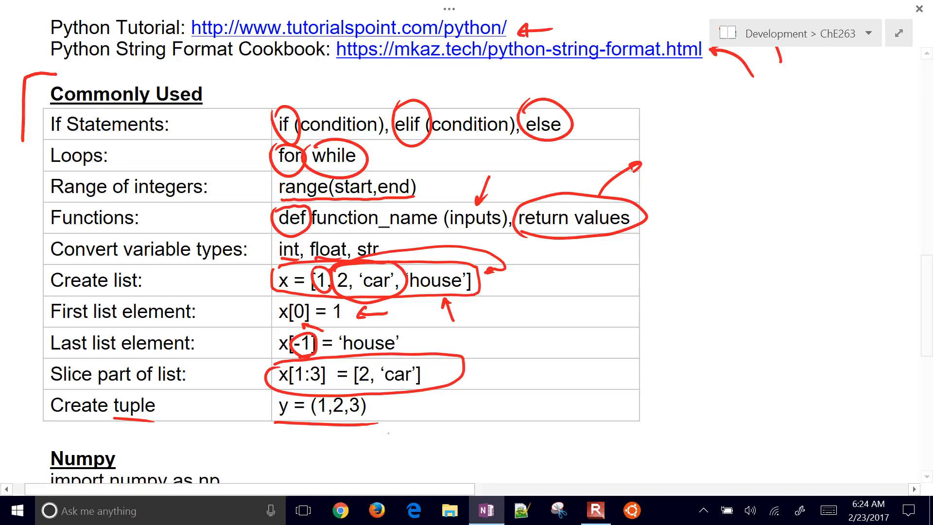
pyautogui.moveTo(399, 437); pyautogui.dragTo(375, 410)
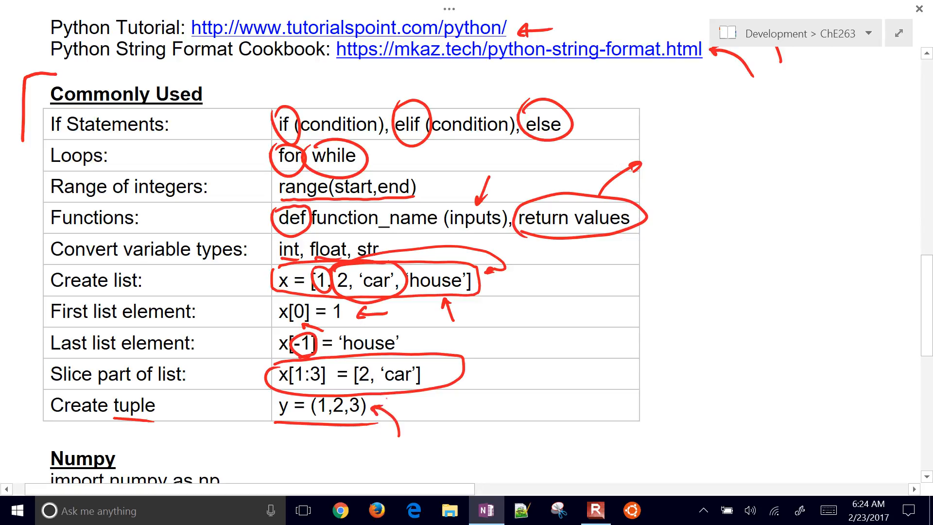
# Step: Draw red arrows at np.linspace, np.zeros and the remaining numpy function lines
pyautogui.scroll(-3)
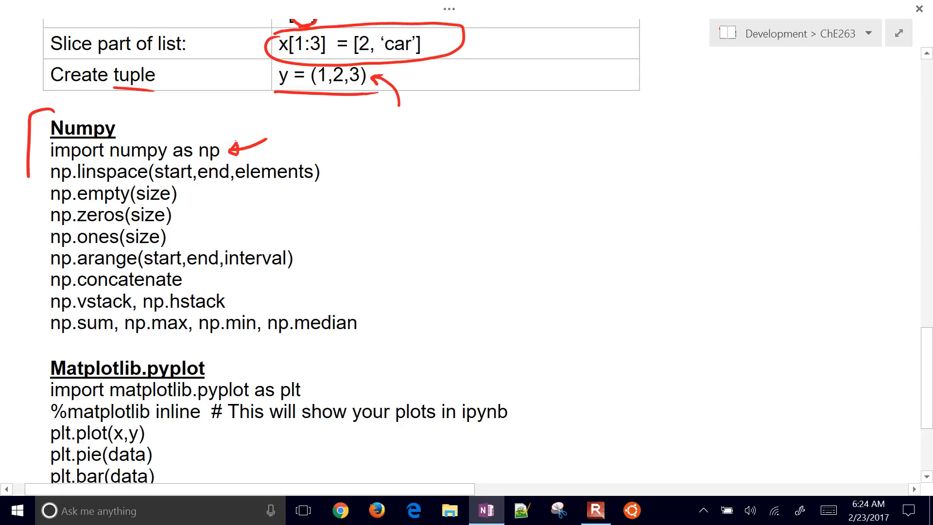
pyautogui.moveTo(369, 161); pyautogui.dragTo(327, 173)
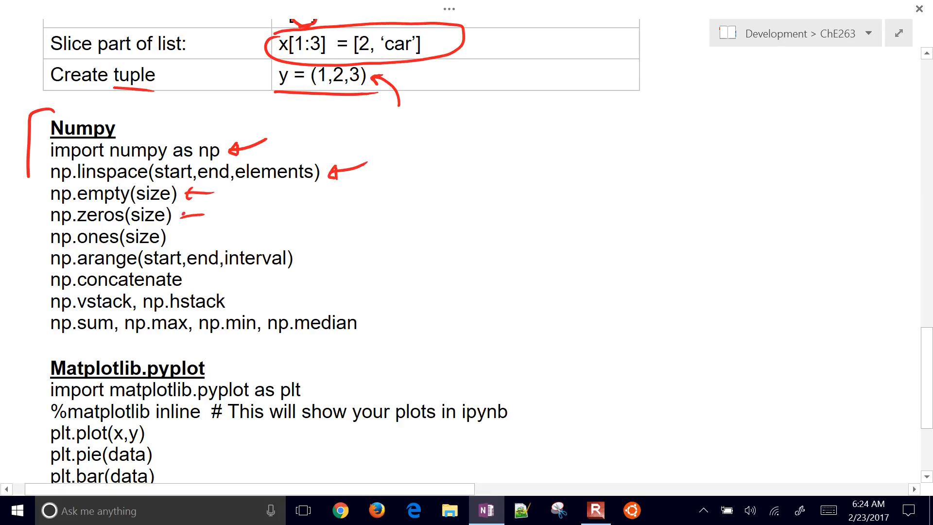
pyautogui.moveTo(197, 238); pyautogui.dragTo(178, 237)
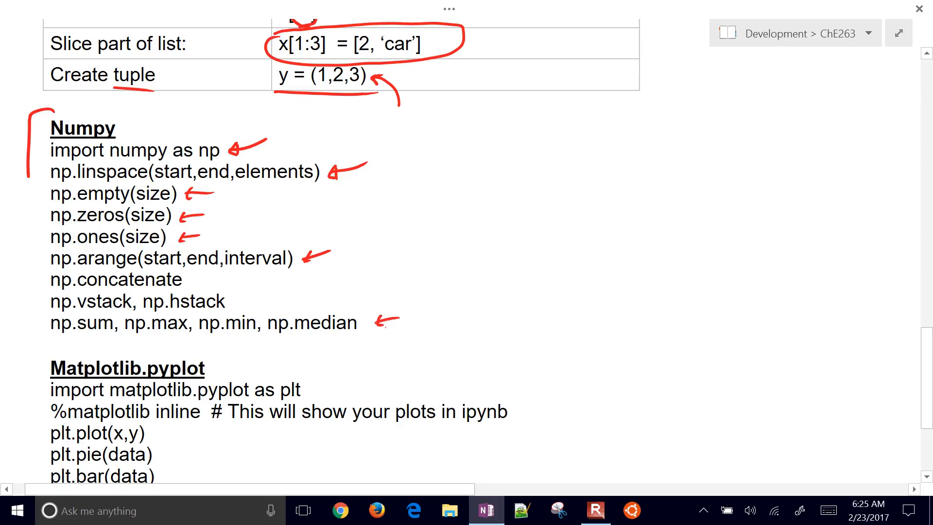
# Step: Bracket the Matplotlib.pyplot heading in red and mark the import line with an arrow
pyautogui.scroll(-3)
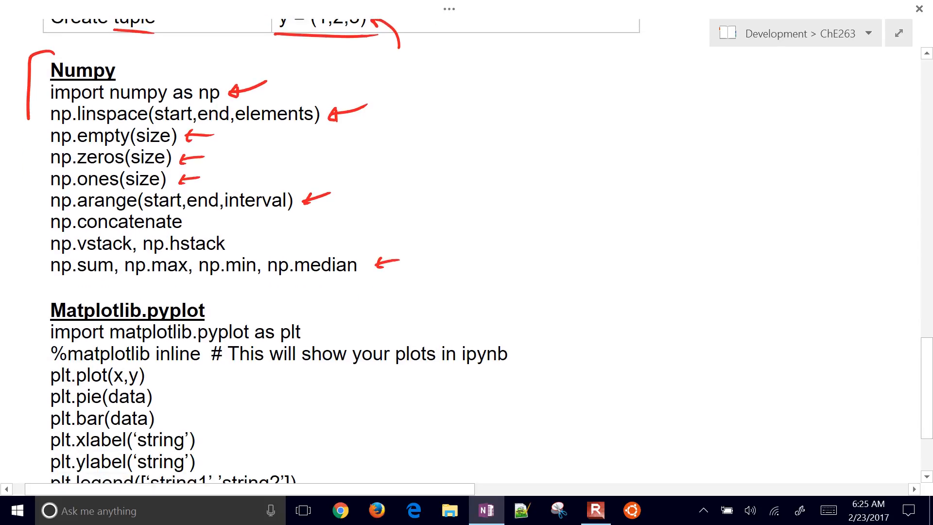
pyautogui.scroll(-3)
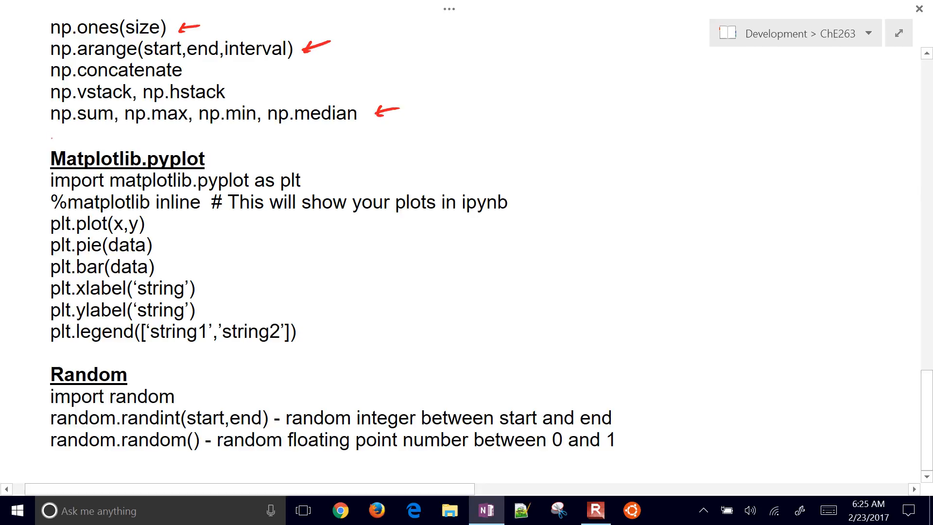
pyautogui.moveTo(30, 136); pyautogui.dragTo(30, 205)
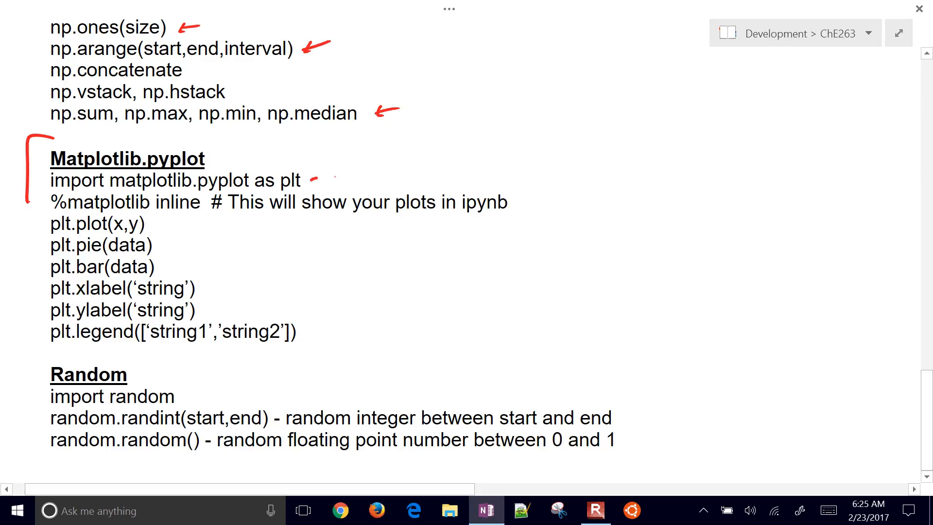
pyautogui.moveTo(315, 178); pyautogui.dragTo(348, 177)
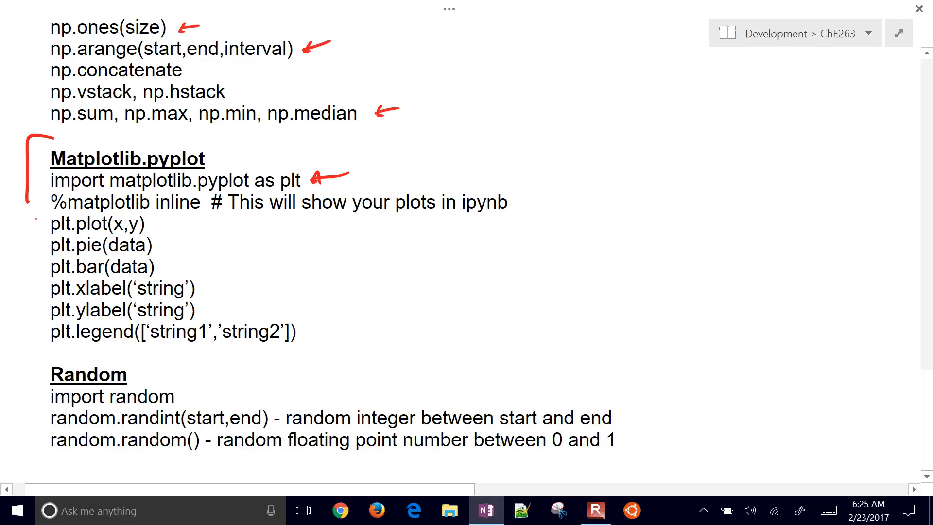
# Step: Point red arrows at plt.pie and plt.bar, then bracket the label/legend lines and Random heading
pyautogui.moveTo(41, 223); pyautogui.dragTo(92, 225)
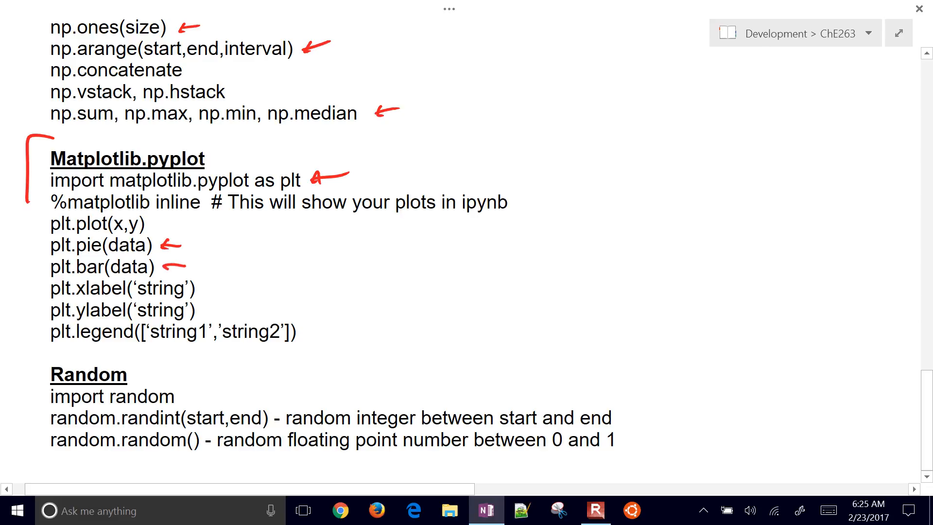
pyautogui.moveTo(205, 276); pyautogui.dragTo(205, 321)
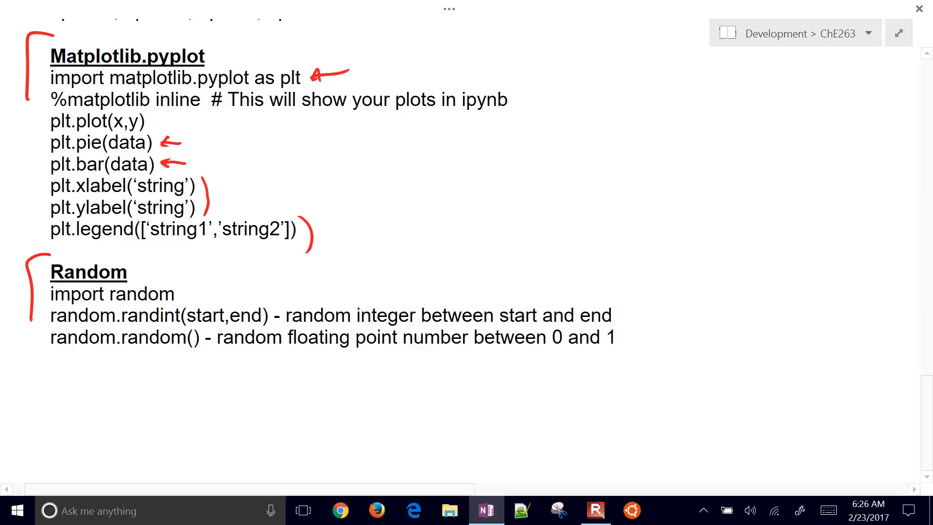
# Step: Switch to Edge on apmonitor.com/che263 and scroll down to the Python topics list
pyautogui.click(413, 510)
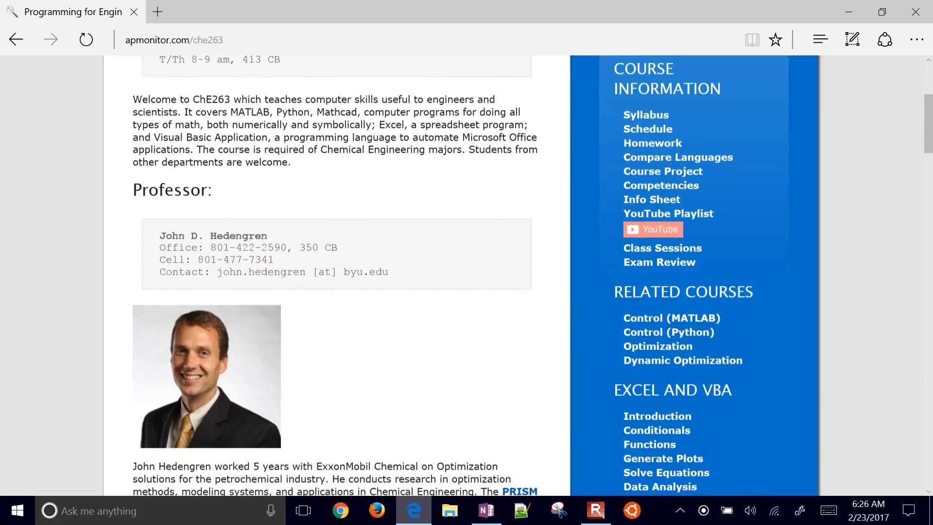
pyautogui.scroll(-3)
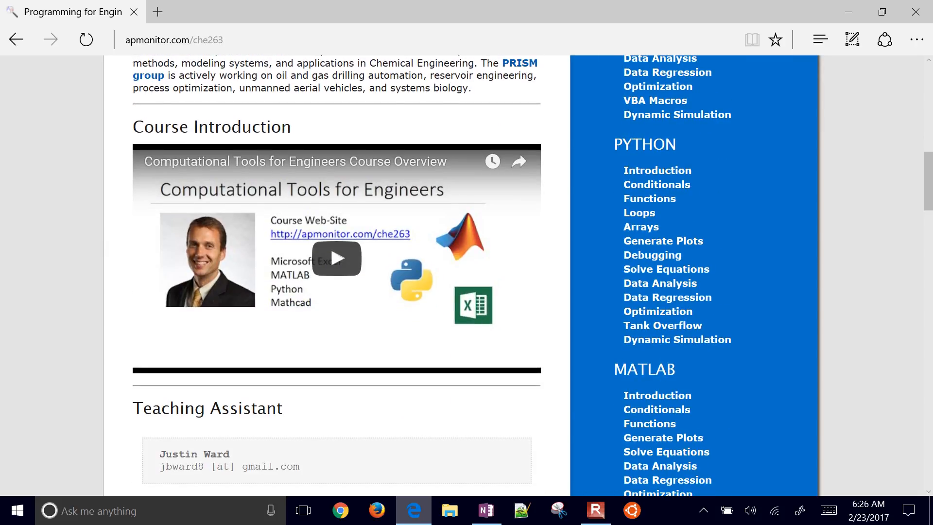
pyautogui.click(172, 40)
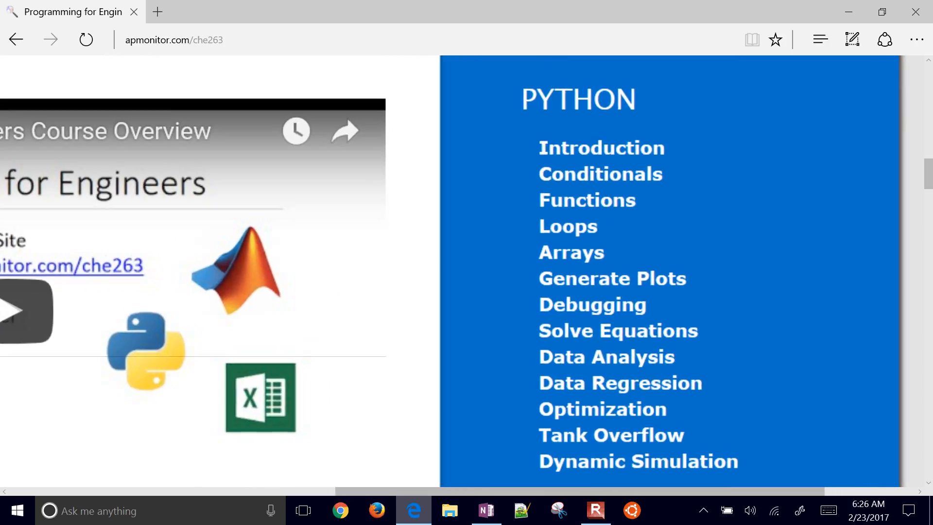
pyautogui.scroll(-3)
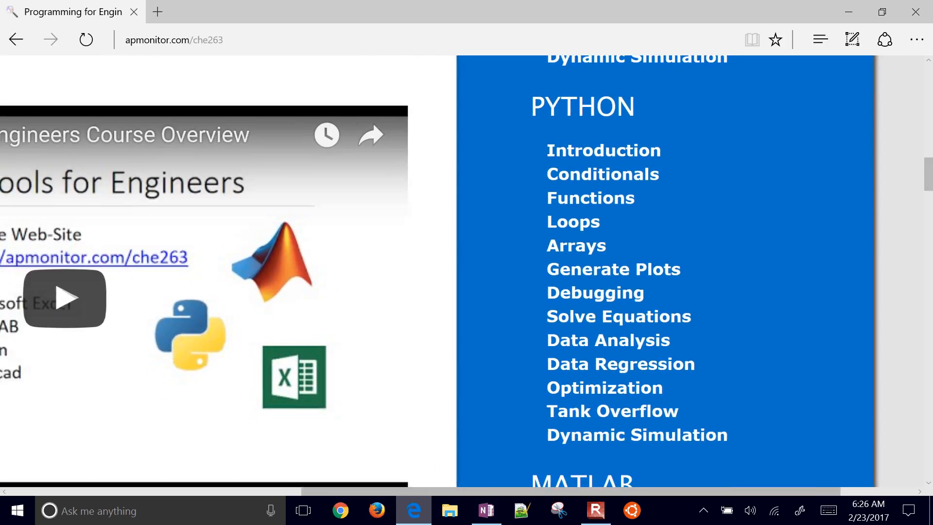
pyautogui.scroll(-3)
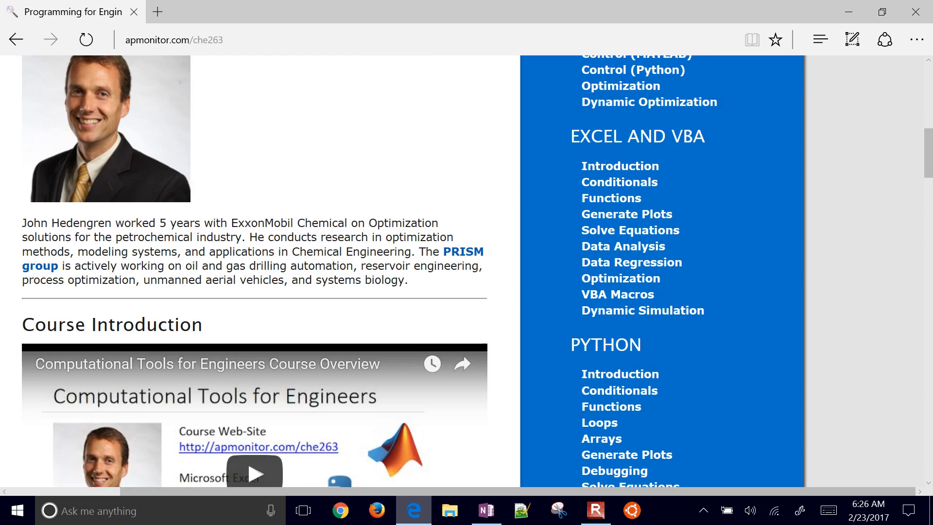
pyautogui.scroll(-3)
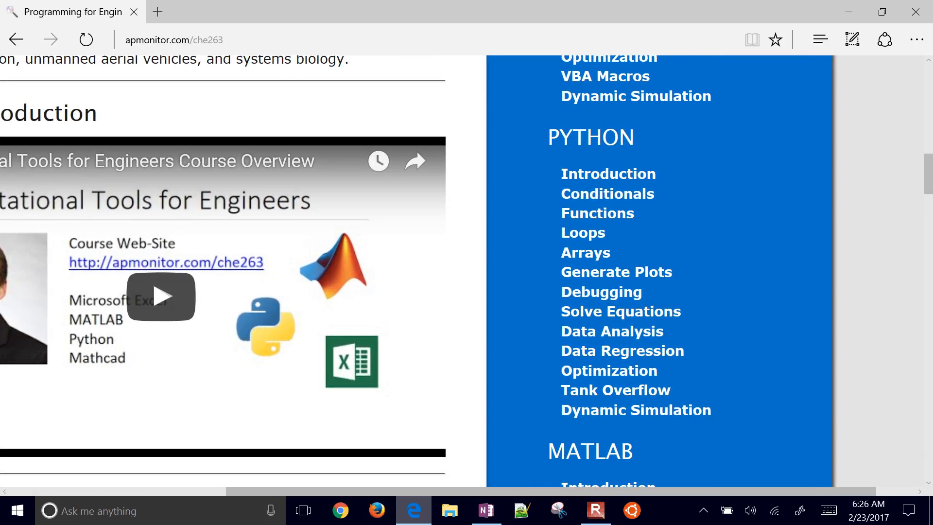
# Step: Return to the OneNote resource page and scroll through the annotated Reference and Commonly Used sections
pyautogui.click(486, 511)
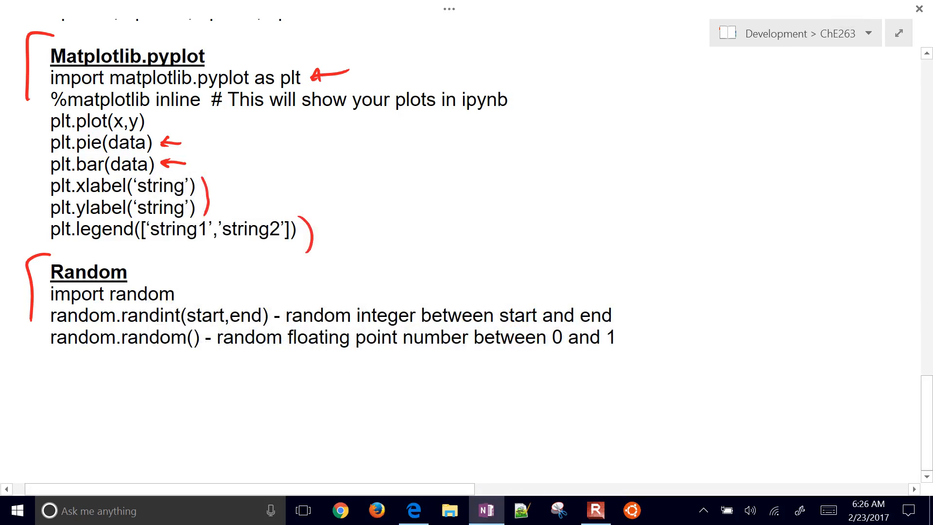
pyautogui.scroll(-3)
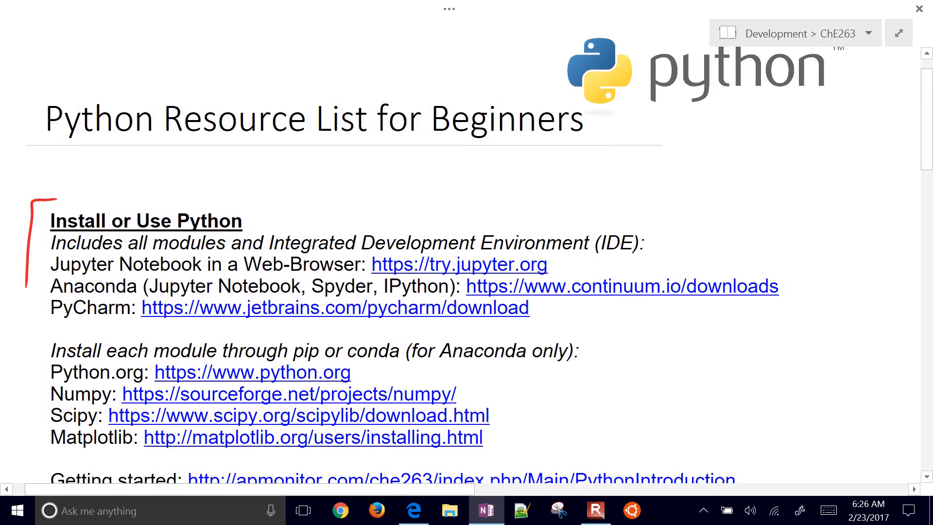
pyautogui.scroll(-3)
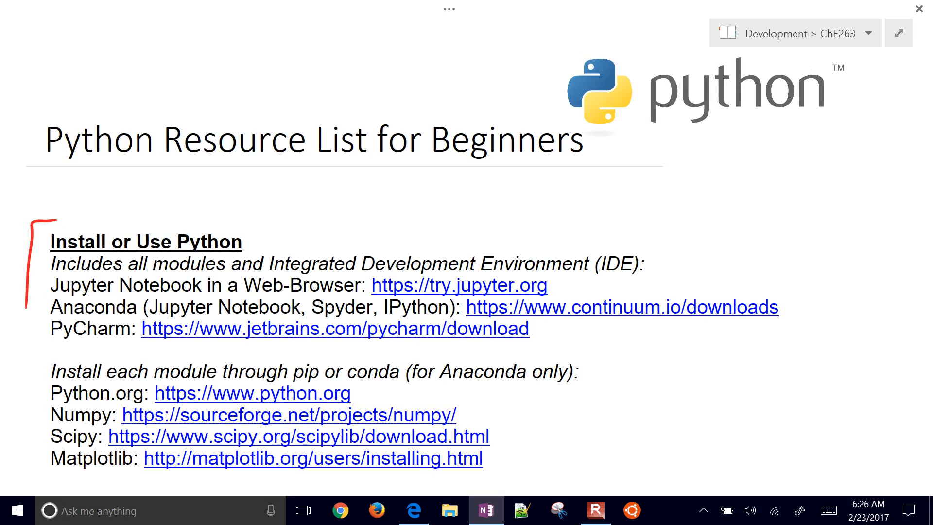
pyautogui.scroll(-3)
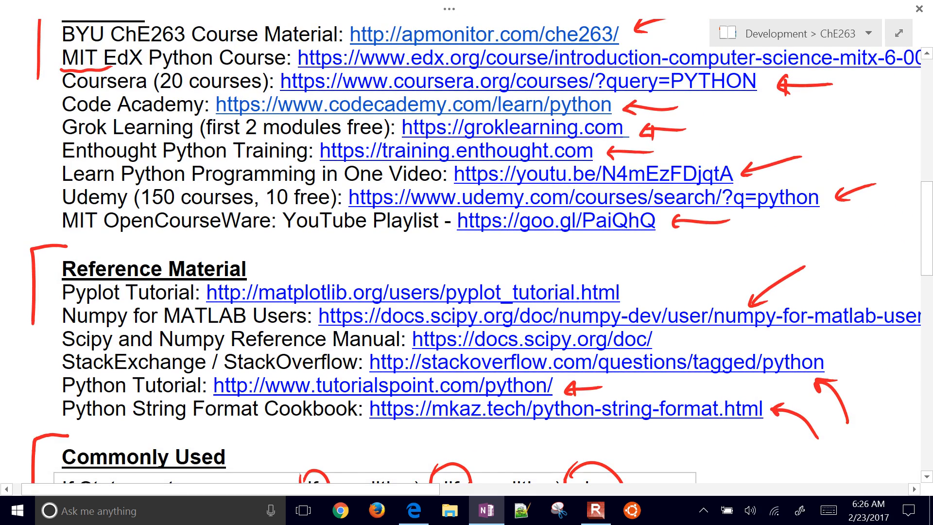
pyautogui.scroll(-3)
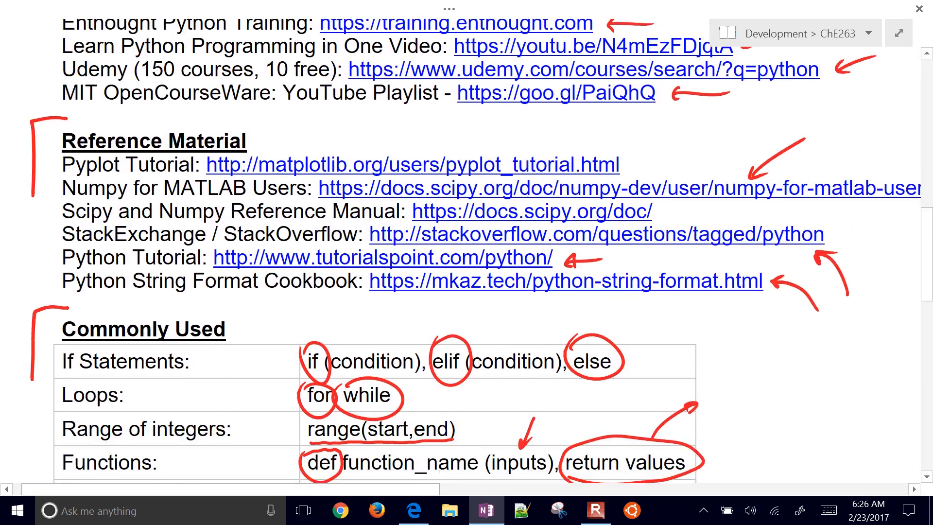